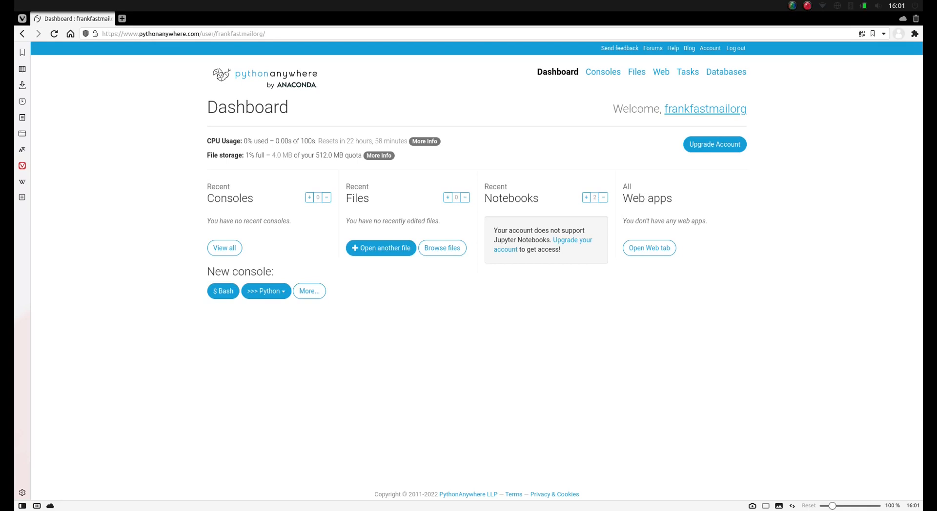
{"action": "mouse_move", "coordinate": [639, 385]}
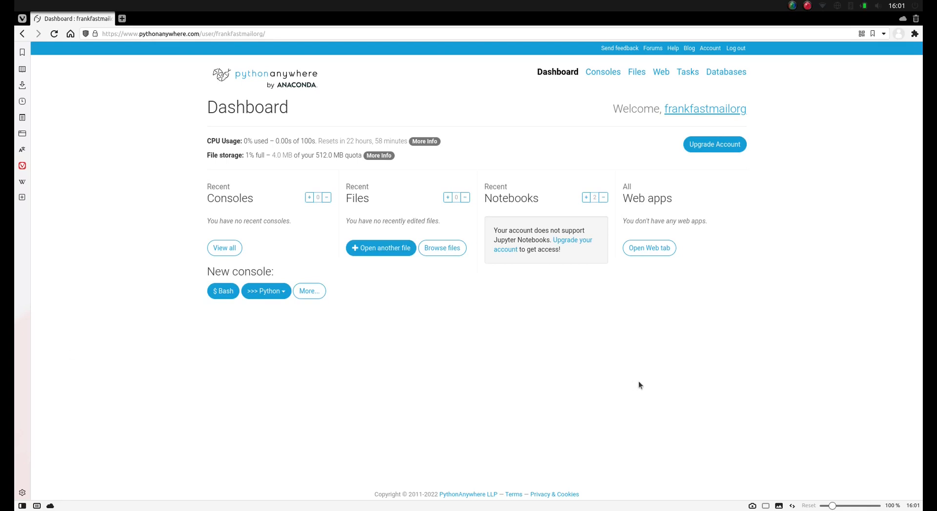
{"action": "mouse_move", "coordinate": [624, 383]}
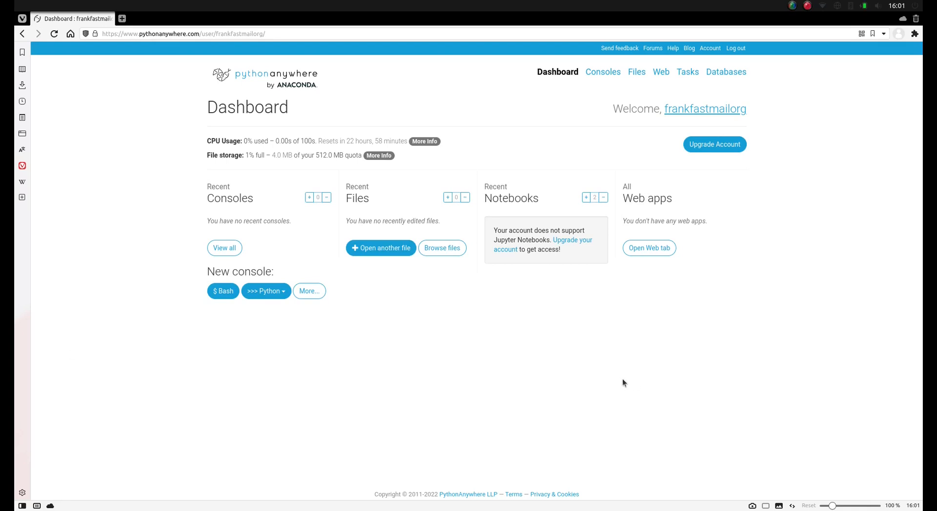
{"action": "mouse_move", "coordinate": [700, 178]}
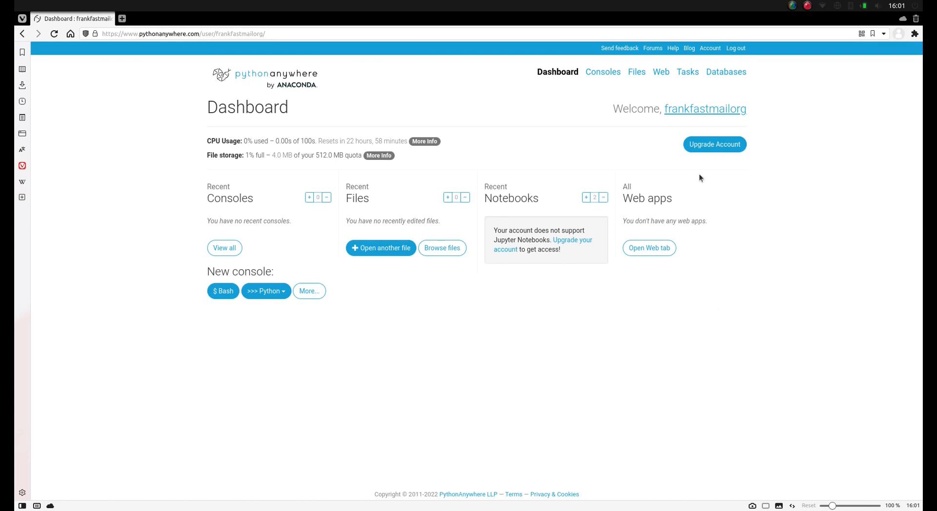
{"action": "mouse_move", "coordinate": [648, 248]}
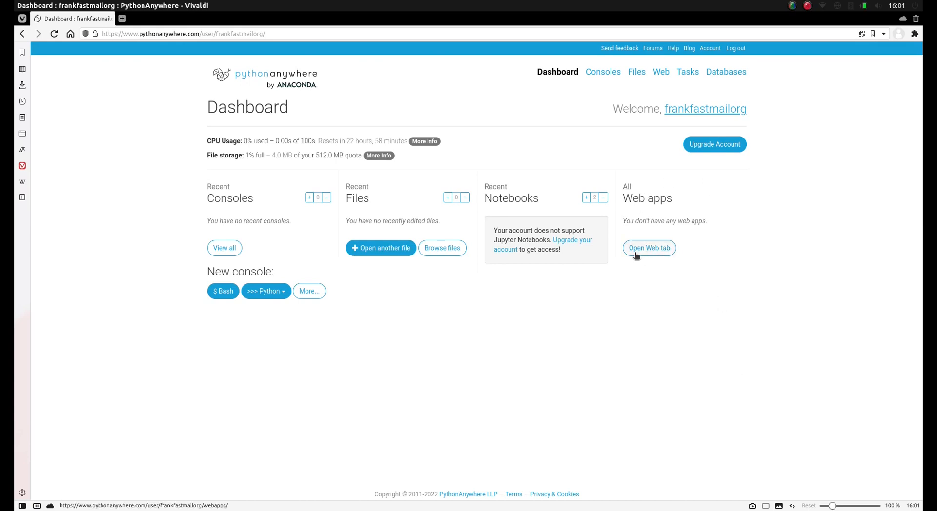
- Start a new web app on the default domain with web2py as the framework
{"action": "left_click", "coordinate": [648, 248]}
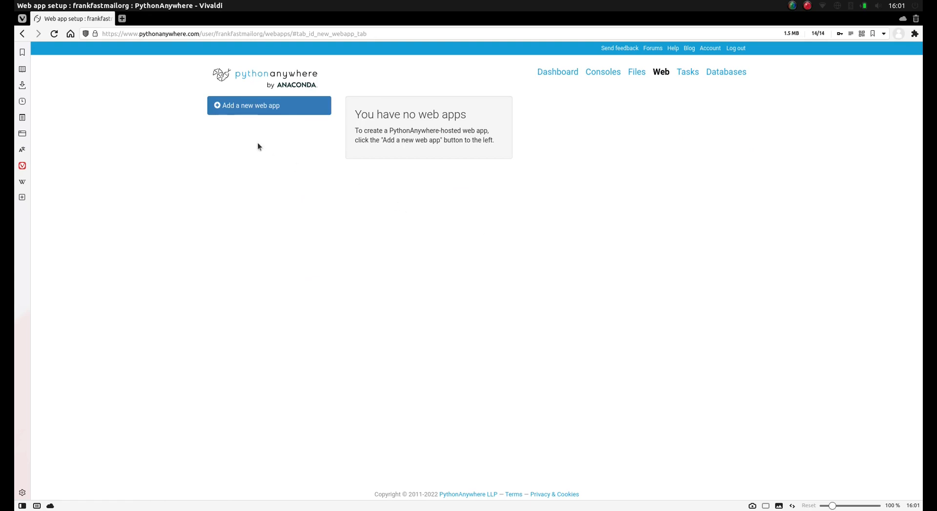
{"action": "left_click", "coordinate": [250, 106]}
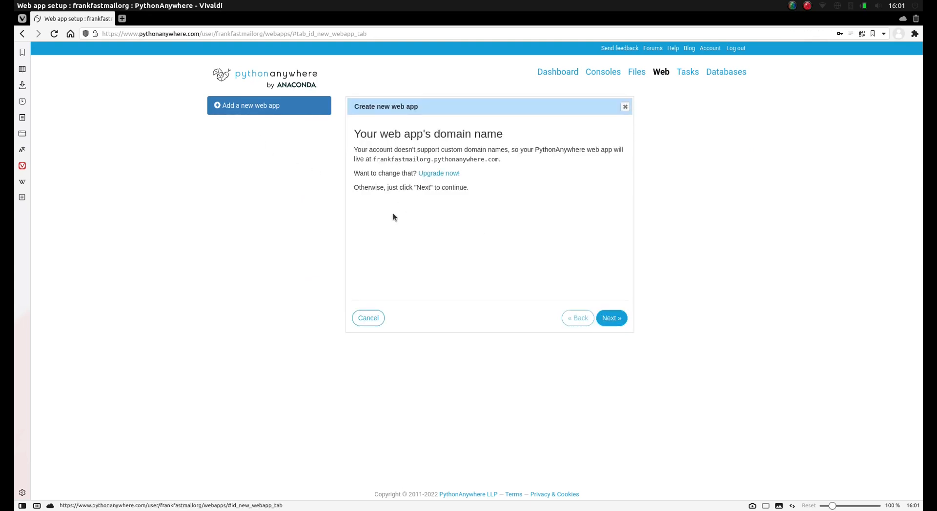
{"action": "left_click", "coordinate": [611, 319]}
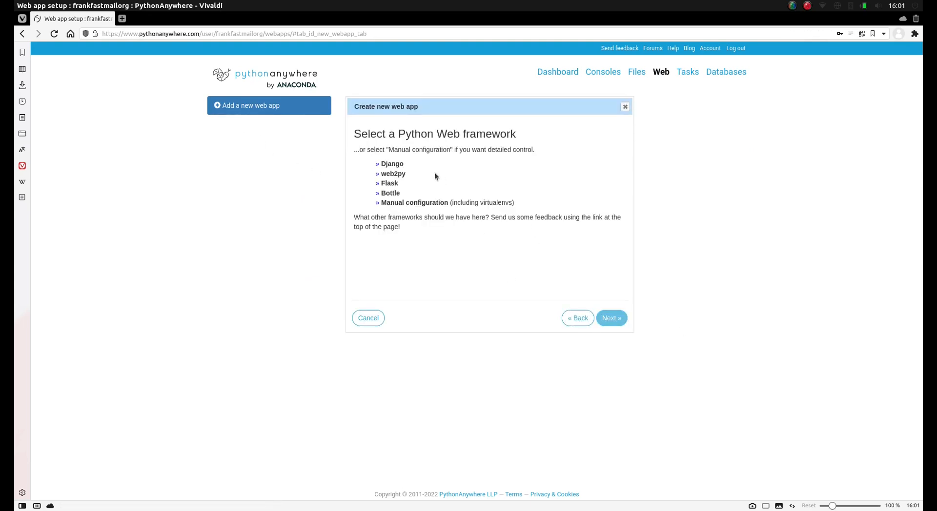
{"action": "left_click", "coordinate": [392, 174]}
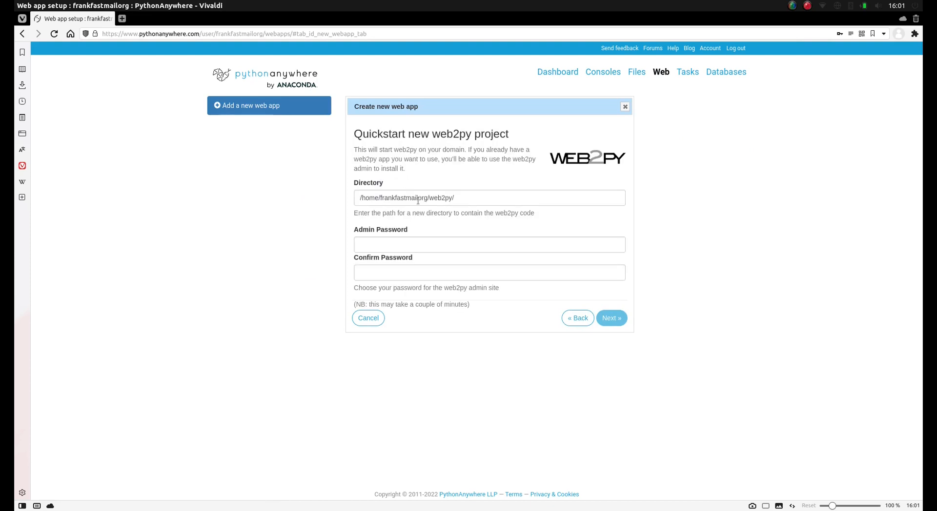
- Enter the web2py admin password and finish creating the web app
{"action": "left_click", "coordinate": [489, 244]}
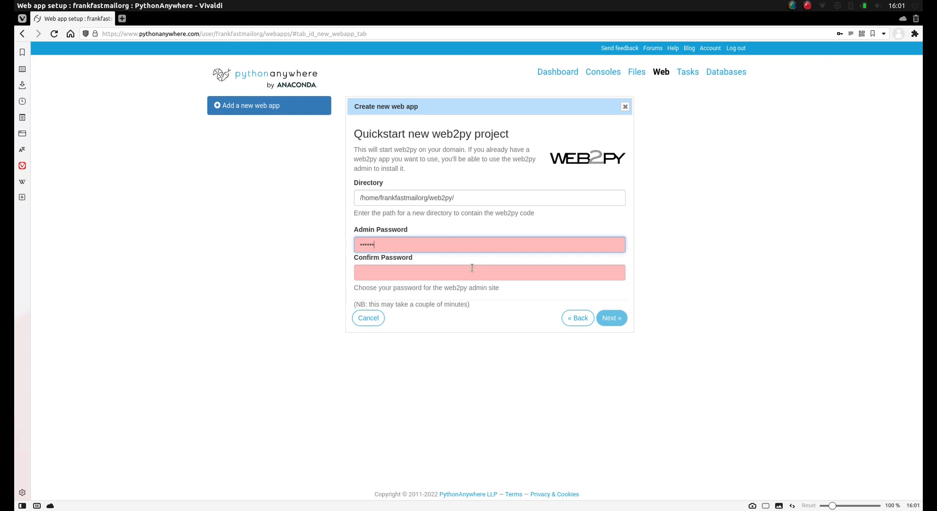
{"action": "type", "text": "•••••"}
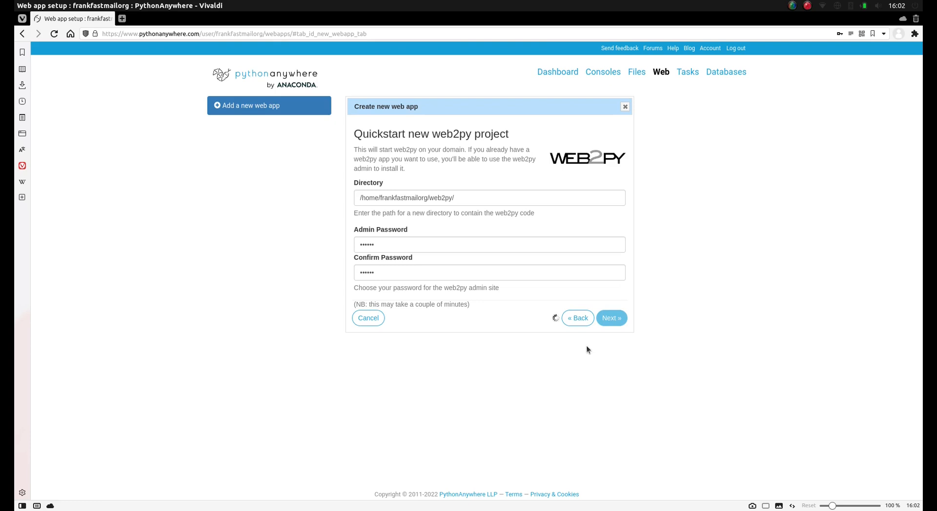
{"action": "left_click", "coordinate": [611, 318]}
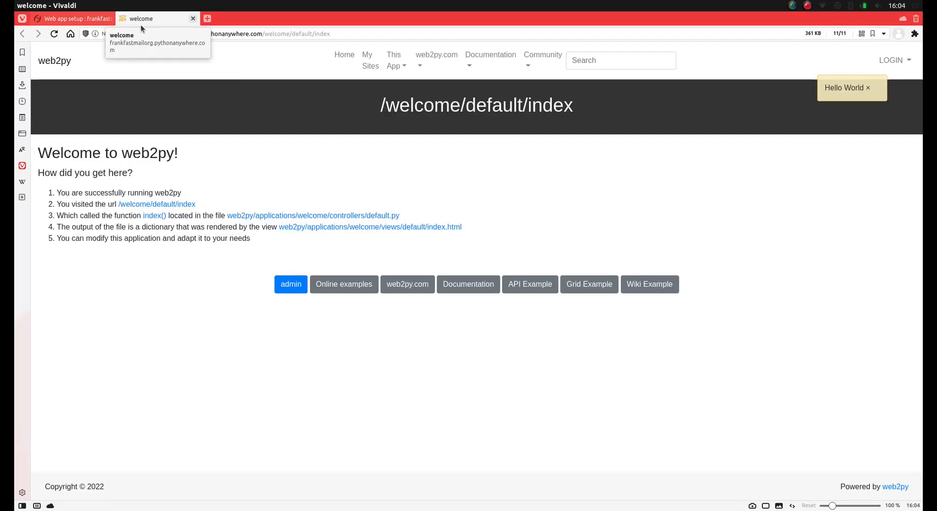
- Go to the new web2py welcome page and open its administrative interface
{"action": "left_click", "coordinate": [71, 18]}
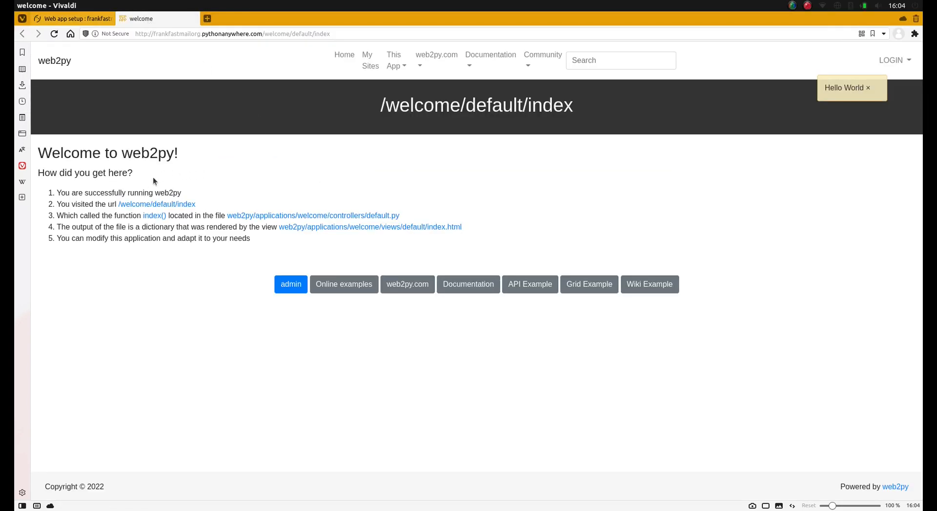
{"action": "double_click", "coordinate": [108, 154]}
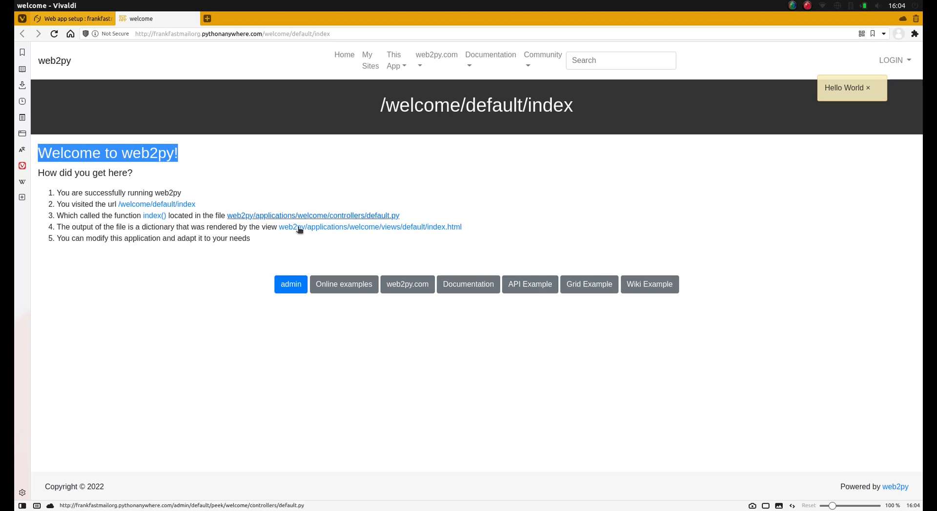
{"action": "left_click", "coordinate": [291, 284]}
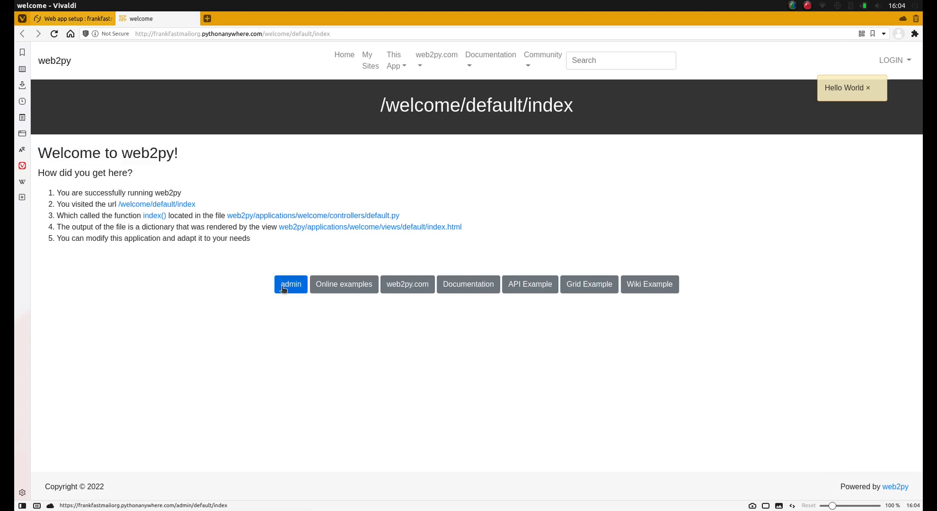
{"action": "left_click", "coordinate": [291, 284]}
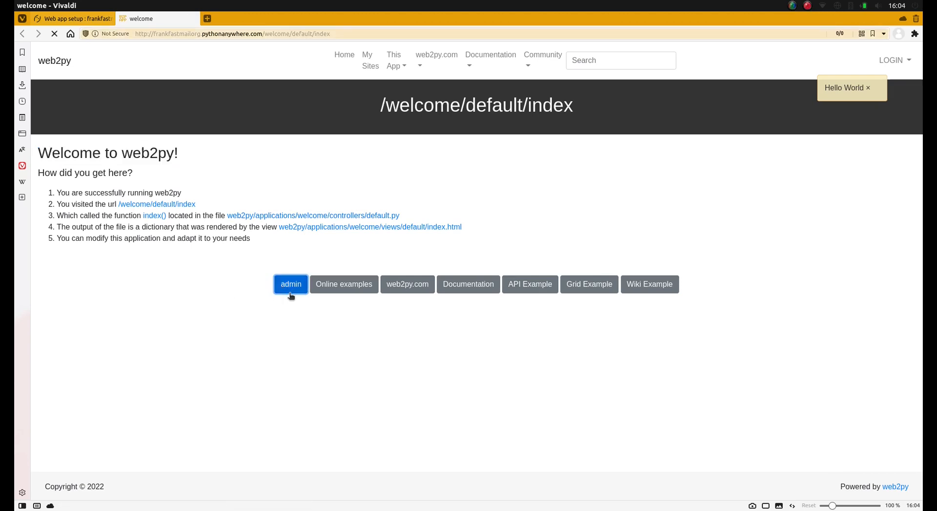
- Log in to the web2py admin with the administrator password
{"action": "left_click", "coordinate": [291, 284]}
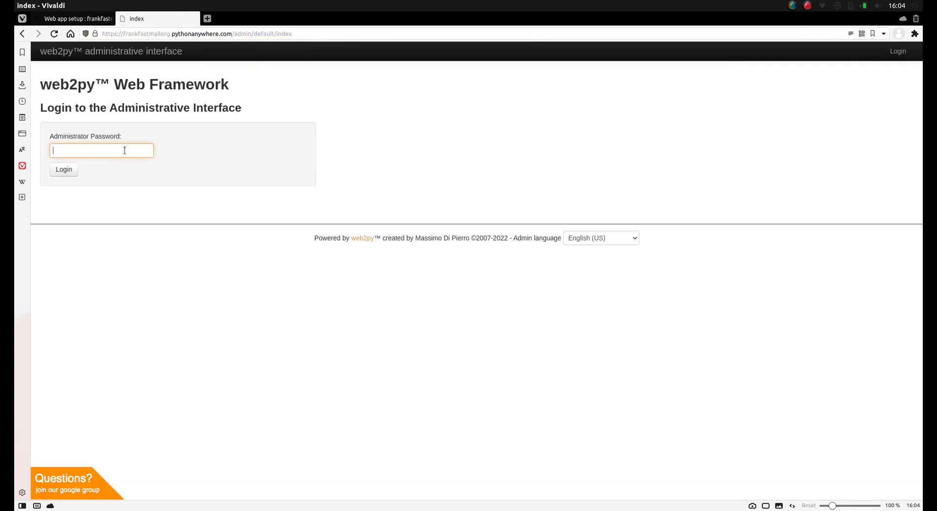
{"action": "mouse_move", "coordinate": [116, 170]}
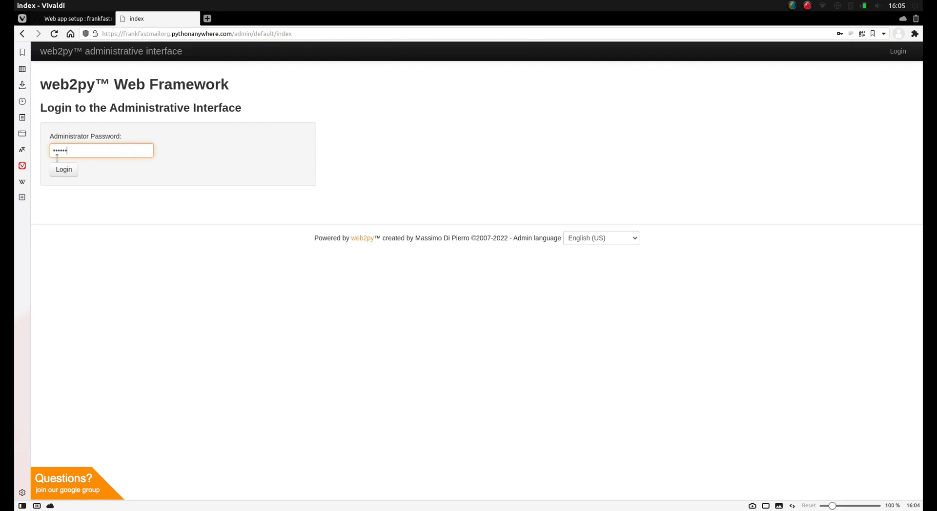
{"action": "left_click", "coordinate": [64, 170]}
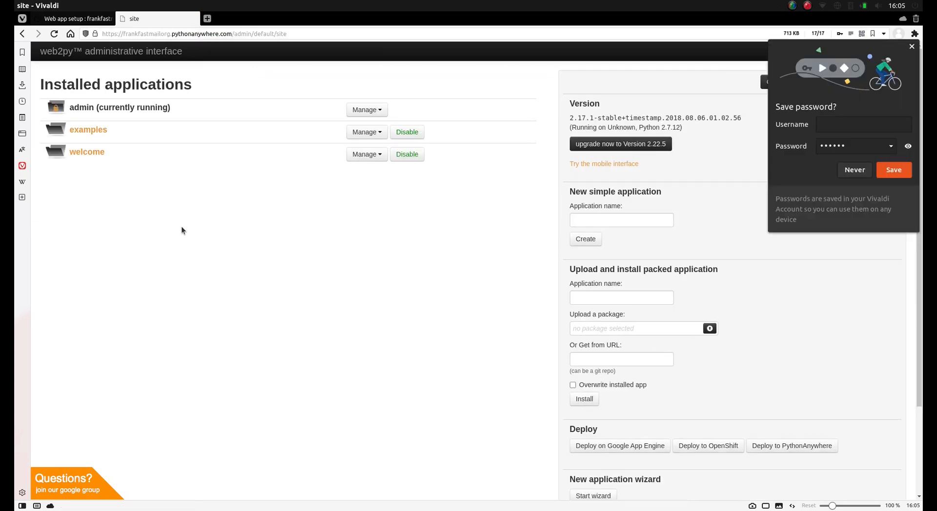
{"action": "left_click", "coordinate": [853, 170]}
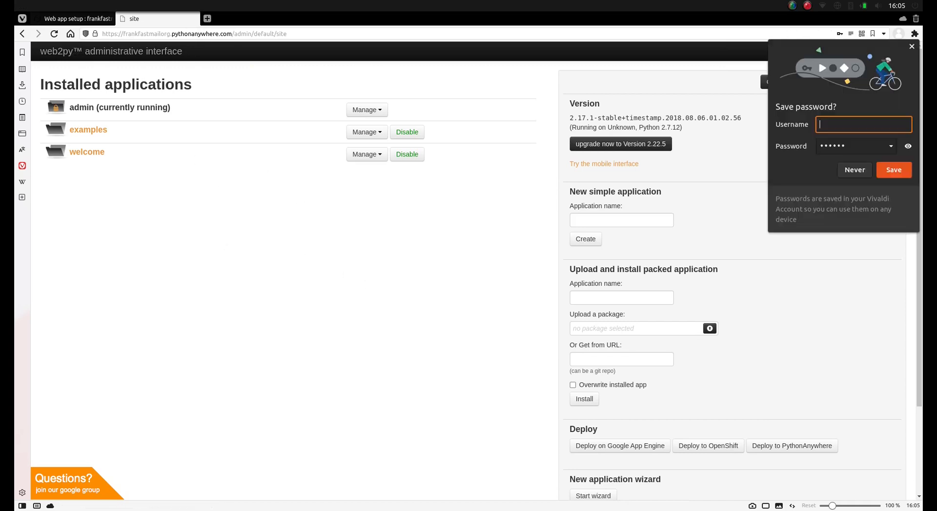
{"action": "mouse_move", "coordinate": [108, 110]}
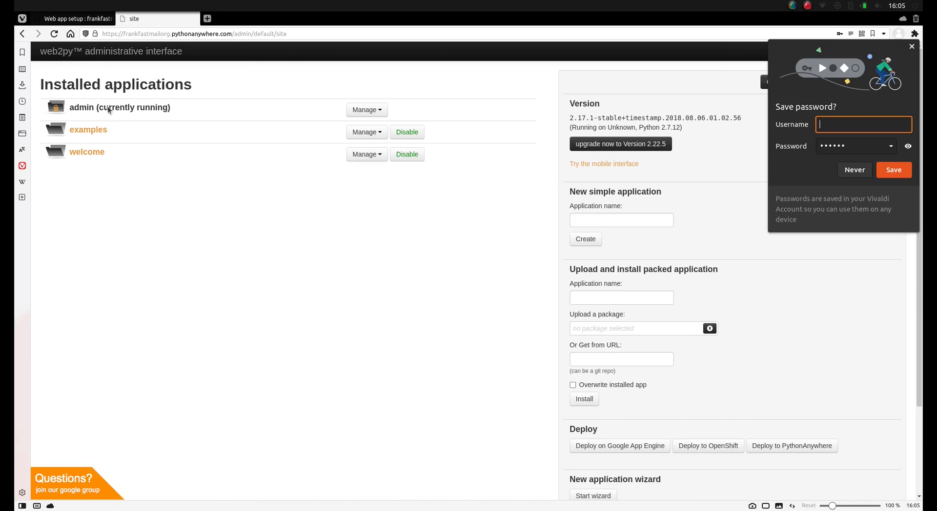
{"action": "mouse_move", "coordinate": [86, 152]}
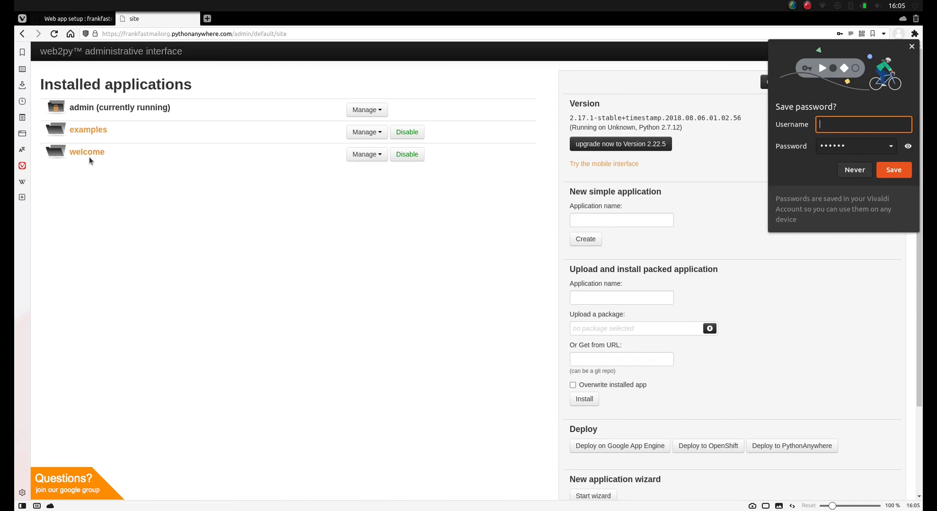
{"action": "mouse_move", "coordinate": [84, 111]}
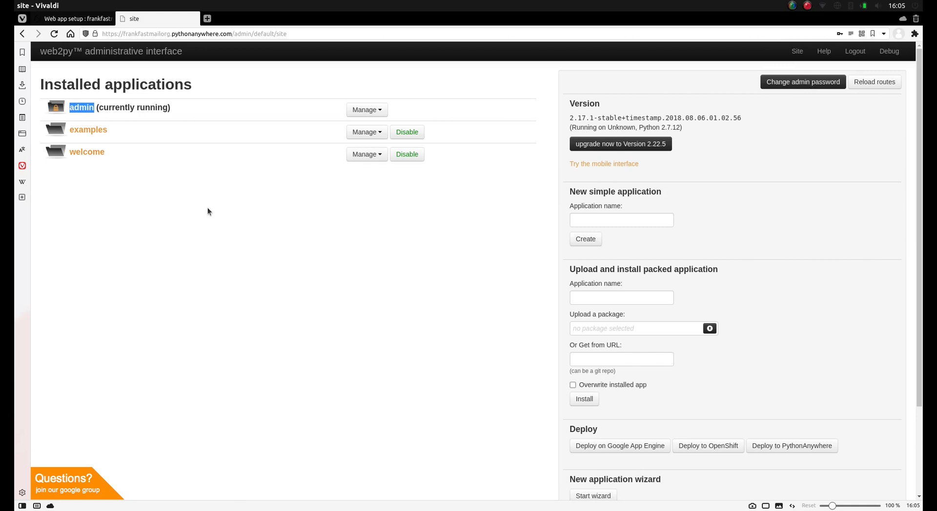
{"action": "mouse_move", "coordinate": [16, 238]}
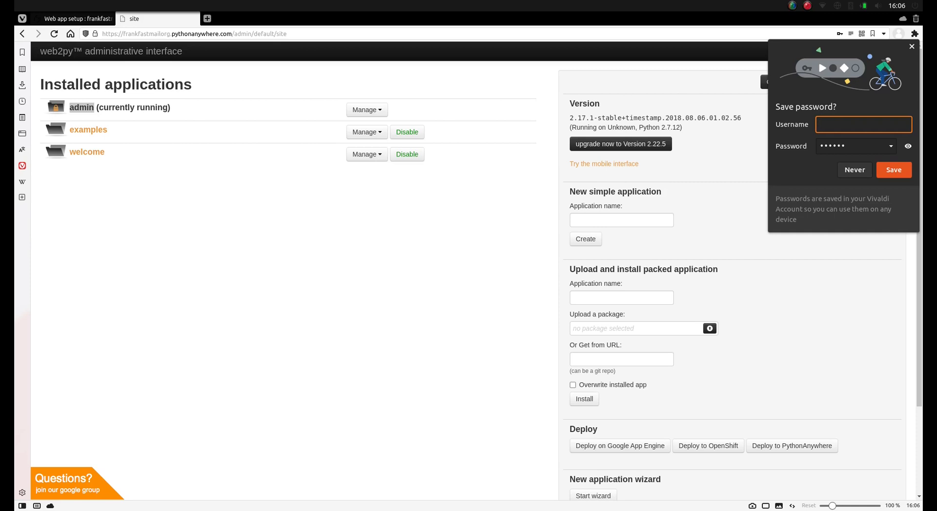
{"action": "mouse_move", "coordinate": [283, 208]}
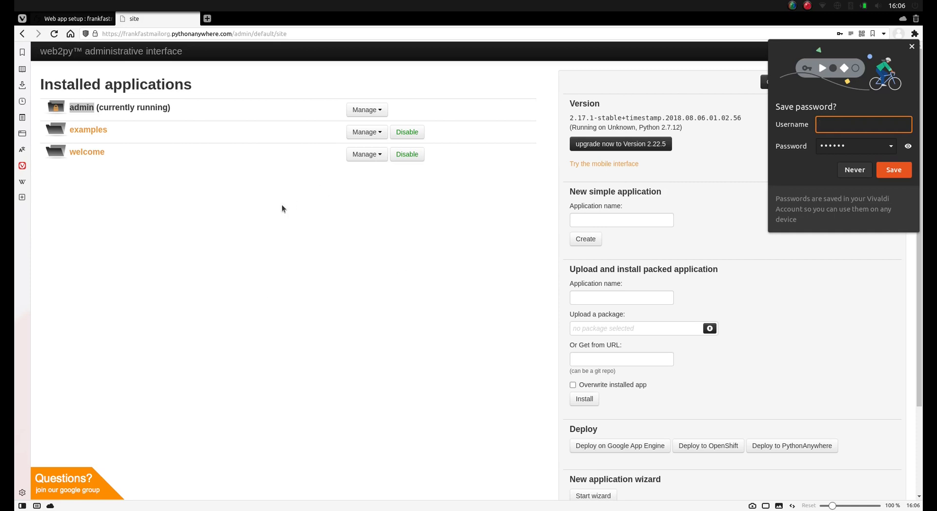
{"action": "left_click", "coordinate": [366, 132]}
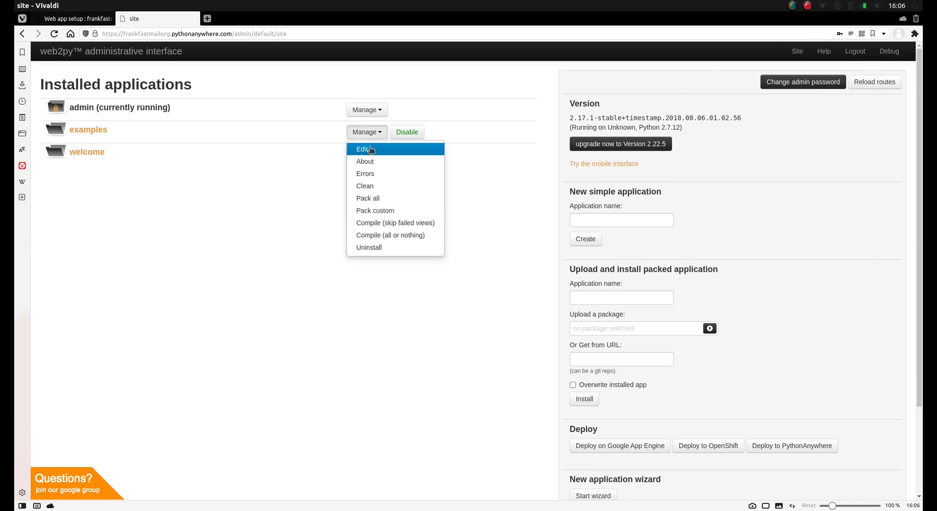
{"action": "left_click", "coordinate": [363, 150]}
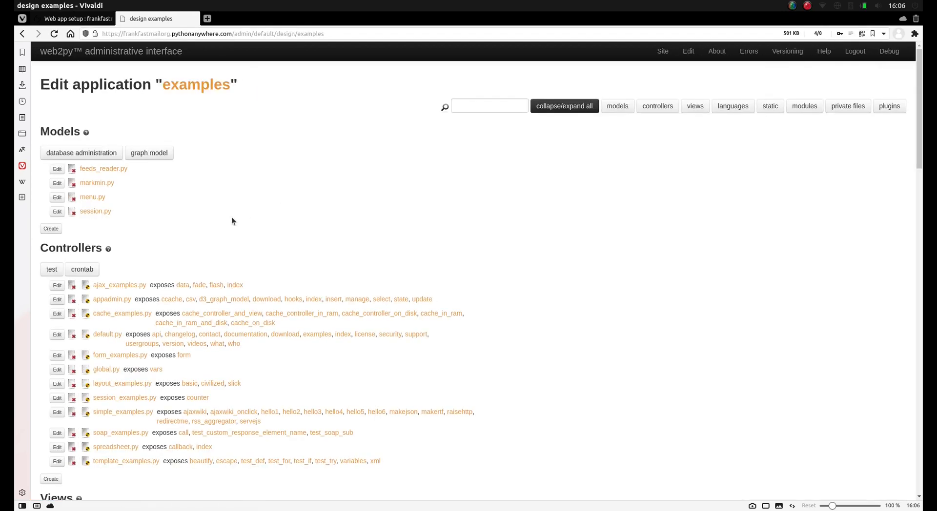
{"action": "left_click", "coordinate": [662, 50]}
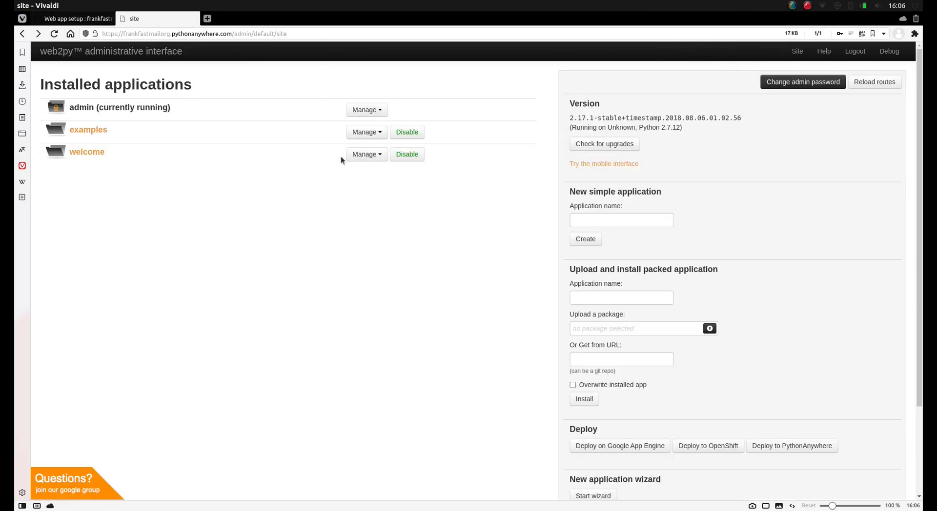
{"action": "right_click", "coordinate": [277, 196]}
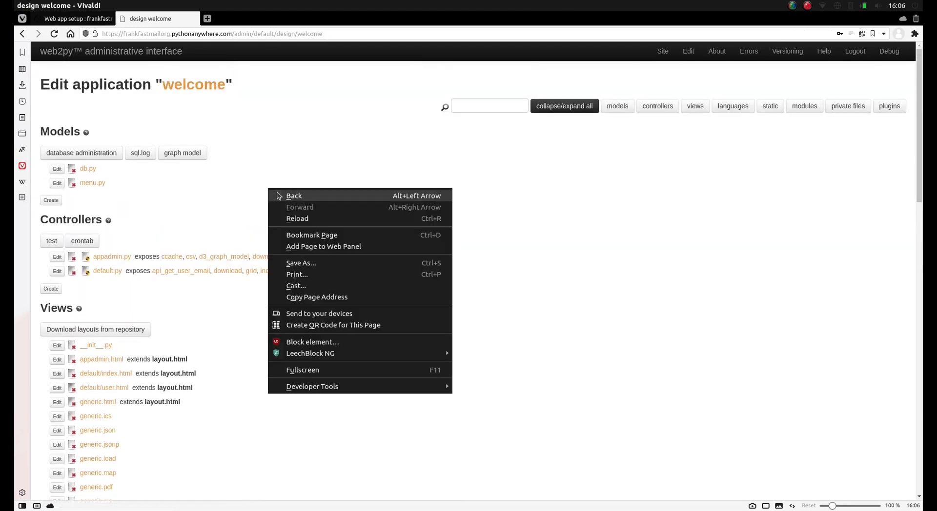
{"action": "left_click", "coordinate": [294, 195]}
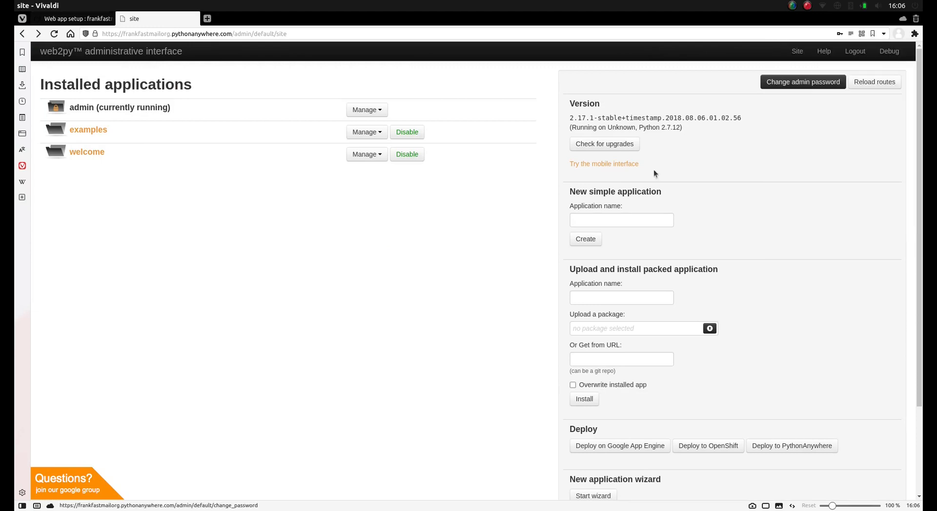
- Create a new simple application named sample_app from the admin site page
{"action": "left_click", "coordinate": [621, 220]}
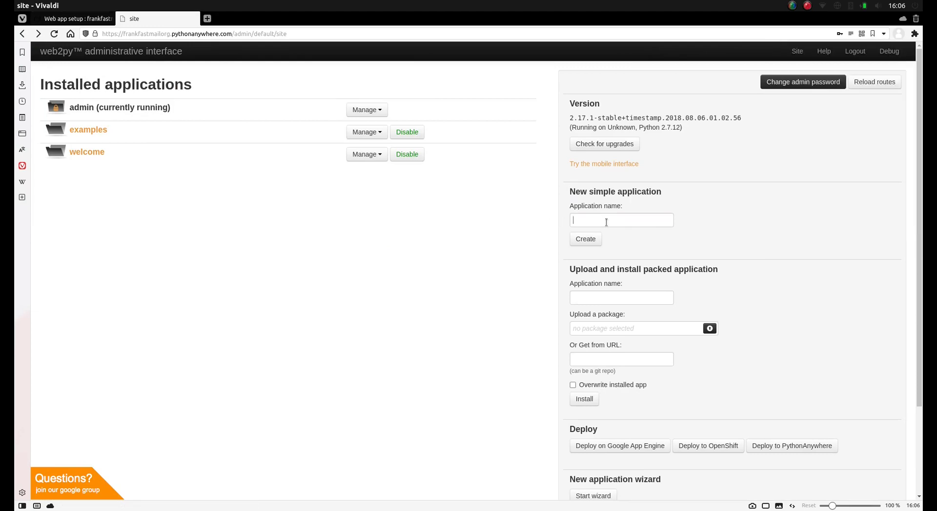
{"action": "left_click", "coordinate": [621, 220]}
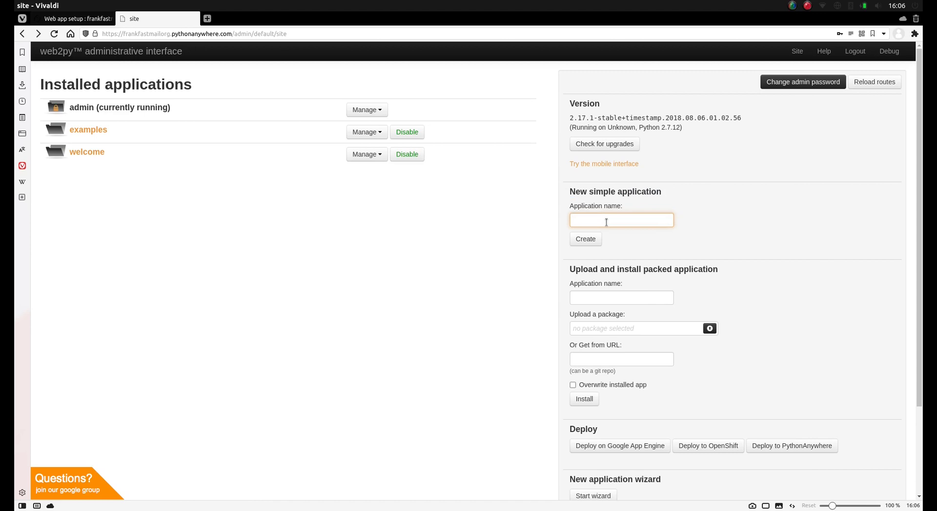
{"action": "type", "text": "sample_a"}
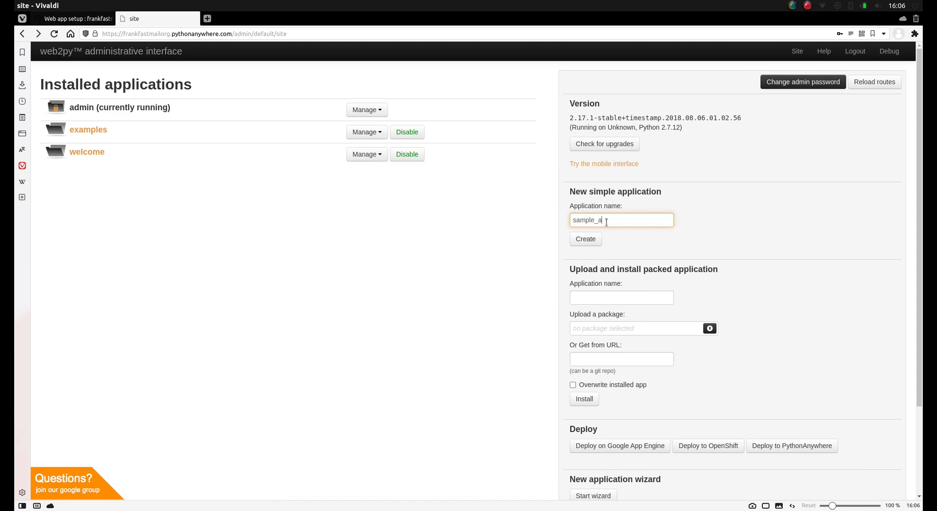
{"action": "type", "text": "pp"}
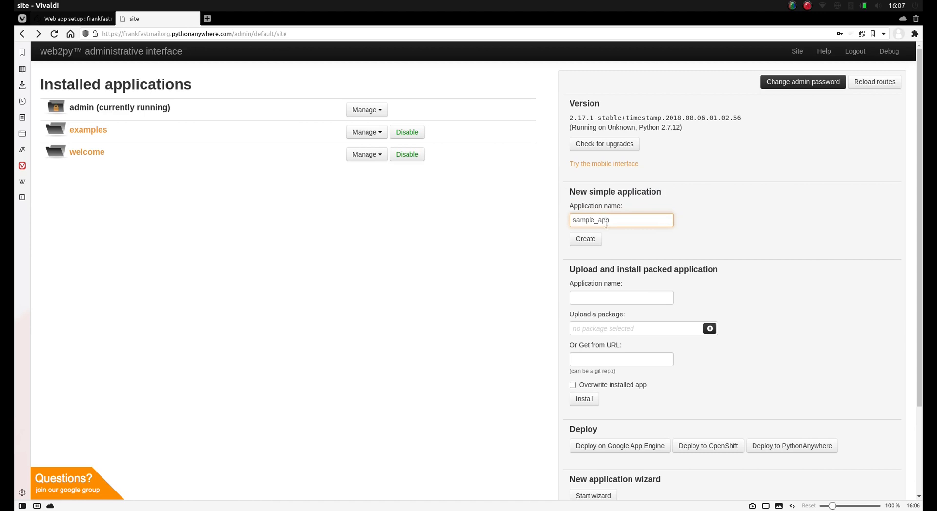
{"action": "left_click", "coordinate": [585, 239]}
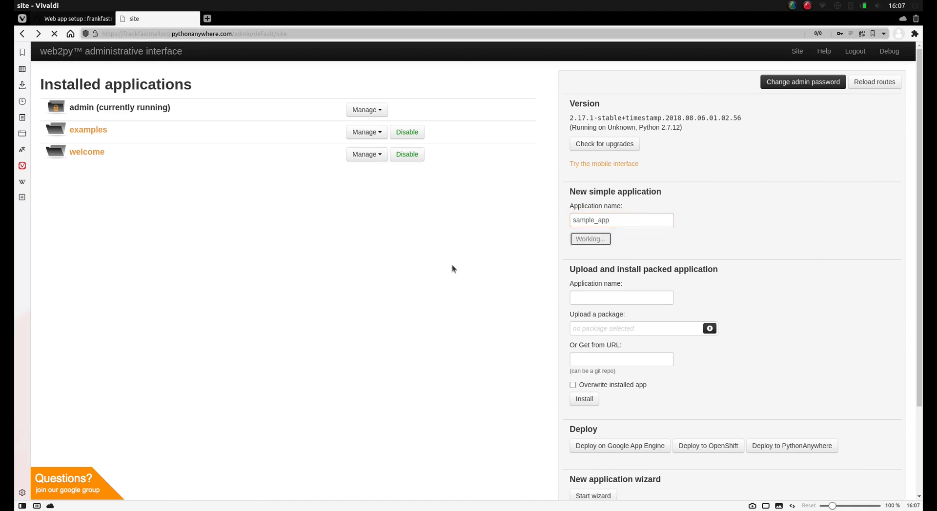
{"action": "mouse_move", "coordinate": [577, 240]}
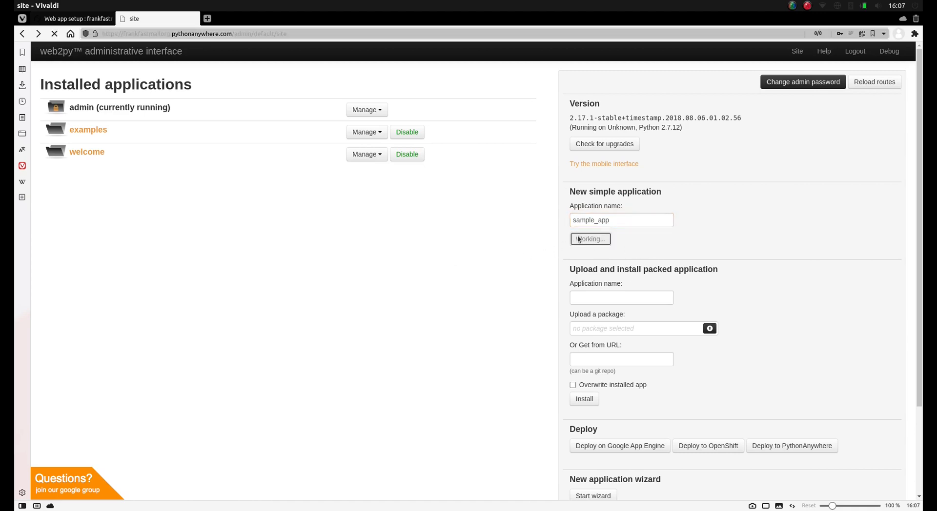
{"action": "left_click", "coordinate": [590, 239]}
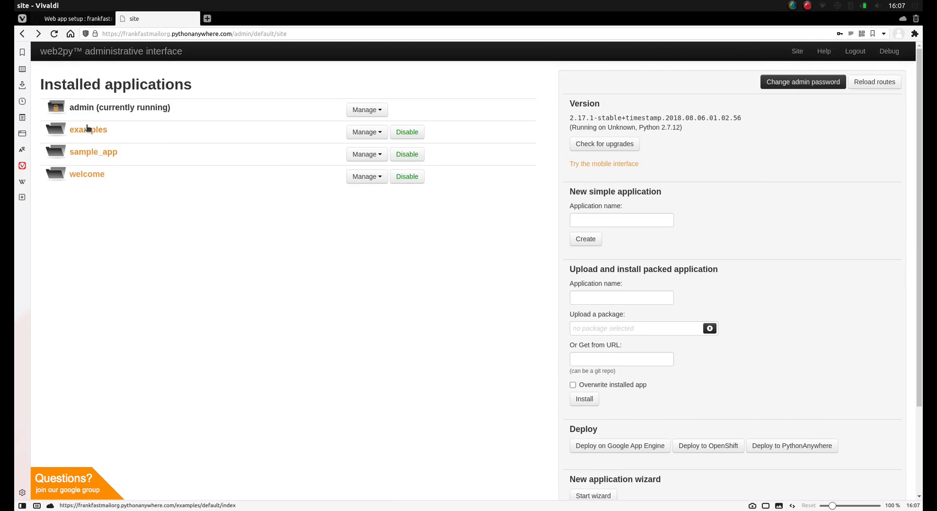
- Visit the running examples and sample_app pages, navigating back to the installed list each time
{"action": "left_click", "coordinate": [88, 130]}
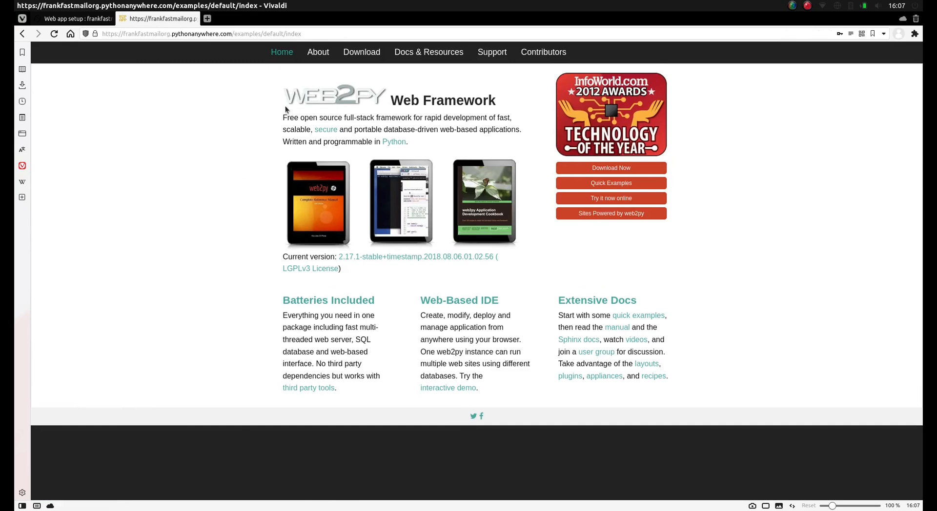
{"action": "double_click", "coordinate": [246, 33]}
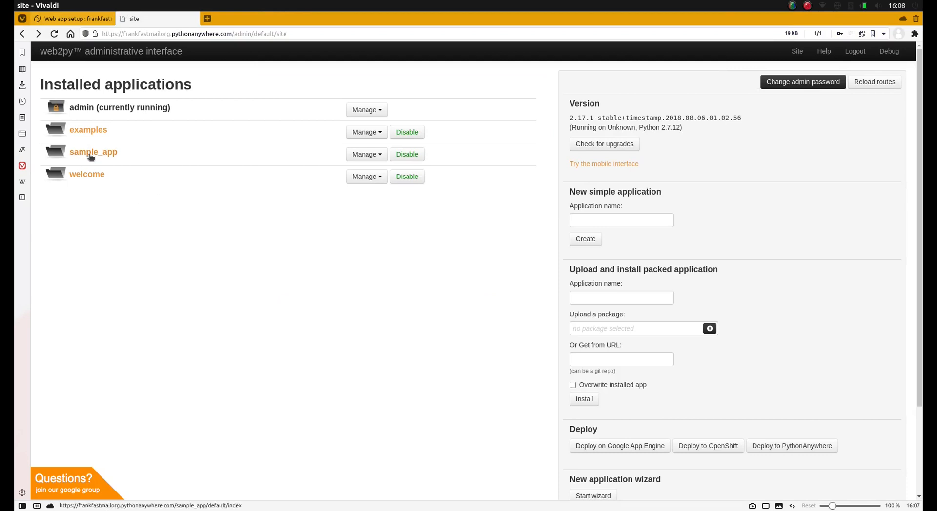
{"action": "left_click", "coordinate": [93, 151]}
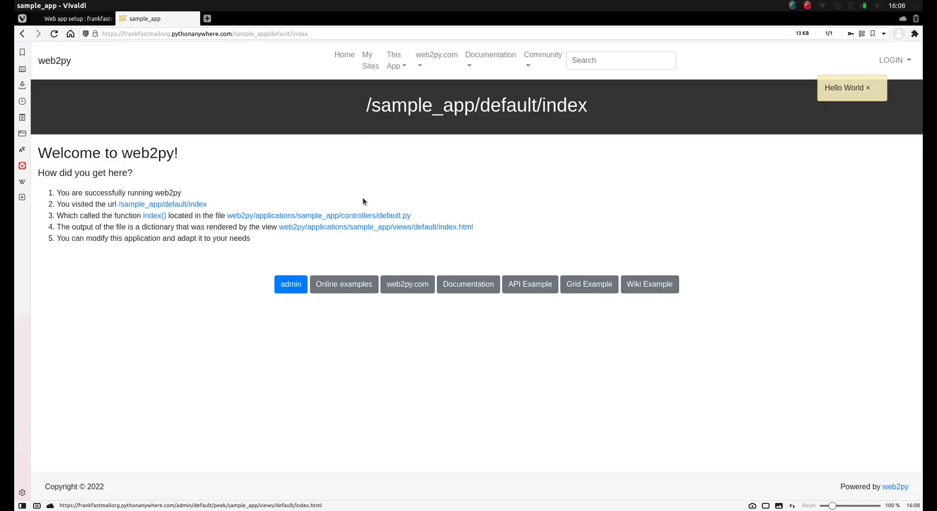
{"action": "right_click", "coordinate": [363, 201]}
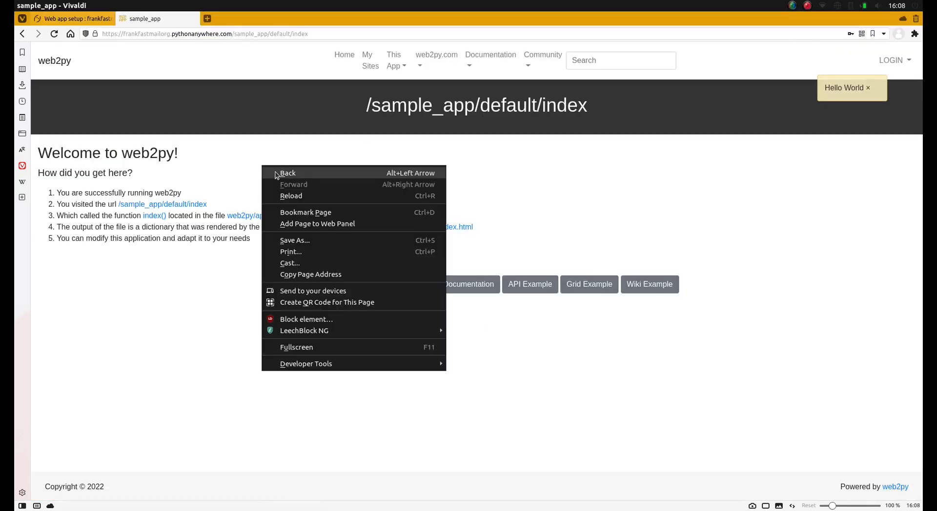
{"action": "left_click", "coordinate": [287, 173]}
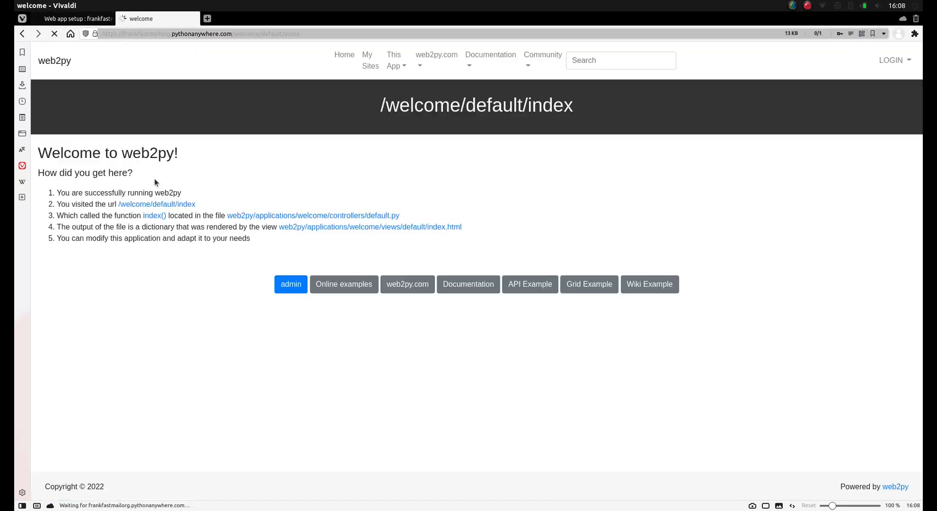
{"action": "right_click", "coordinate": [435, 185]}
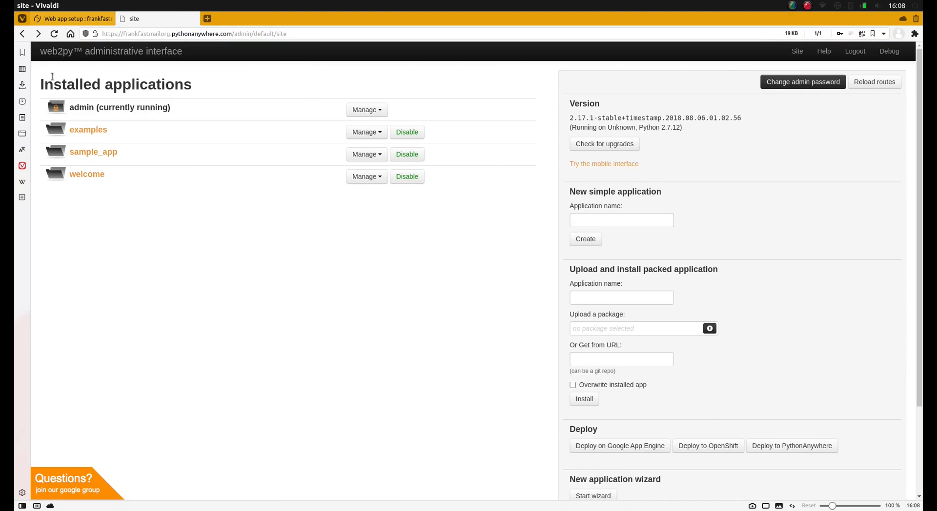
{"action": "mouse_move", "coordinate": [132, 73]}
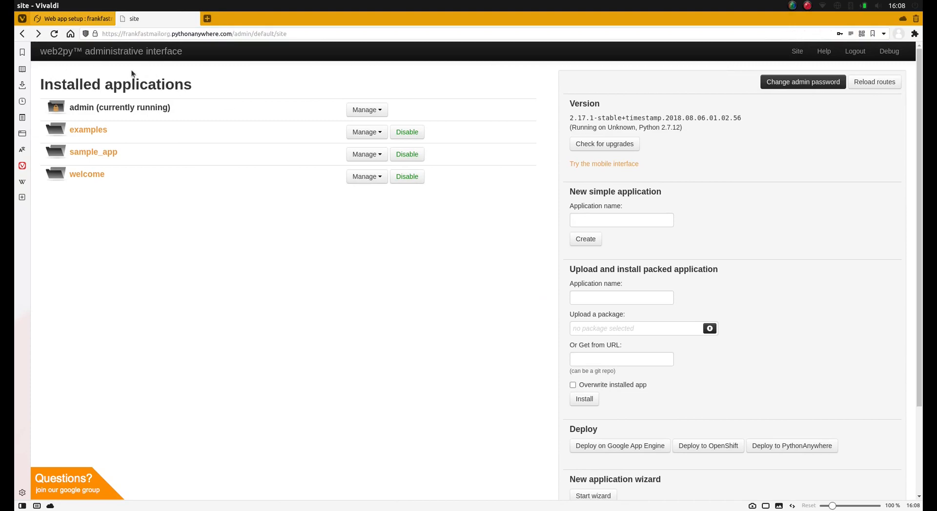
{"action": "mouse_move", "coordinate": [94, 151]}
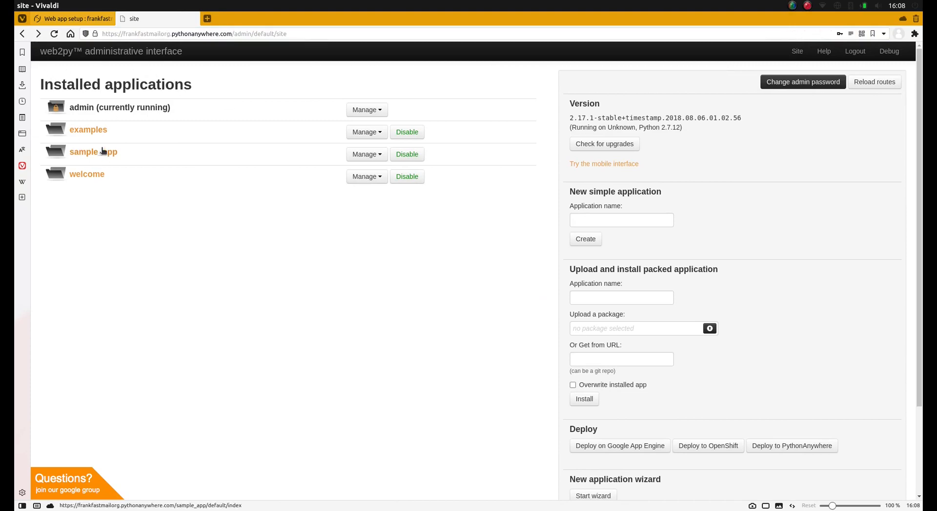
{"action": "mouse_move", "coordinate": [92, 152]}
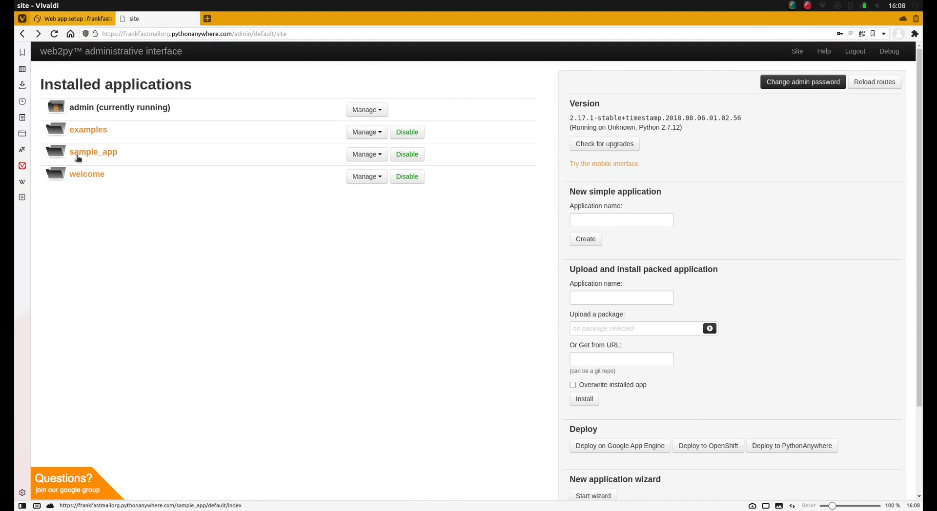
- Open the running sample_app again and head back to the administrative interface
{"action": "left_click", "coordinate": [94, 152]}
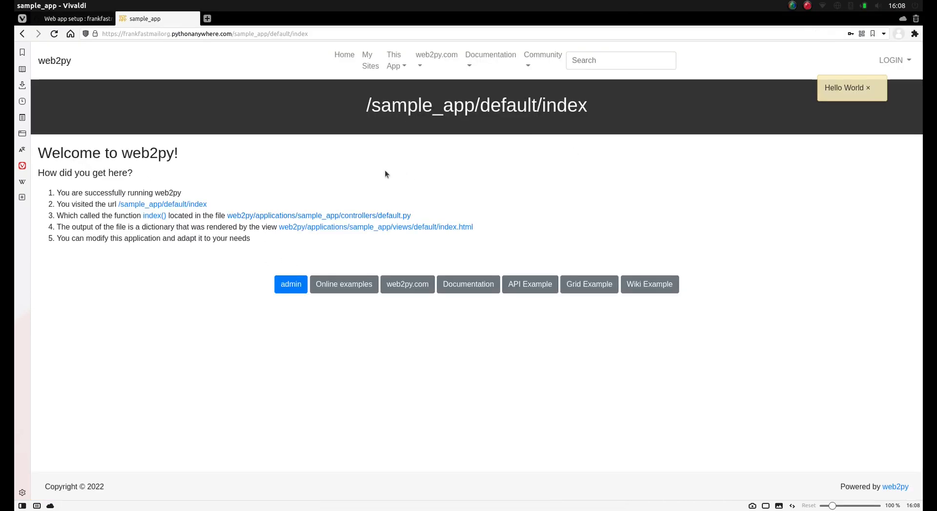
{"action": "left_click", "coordinate": [290, 284]}
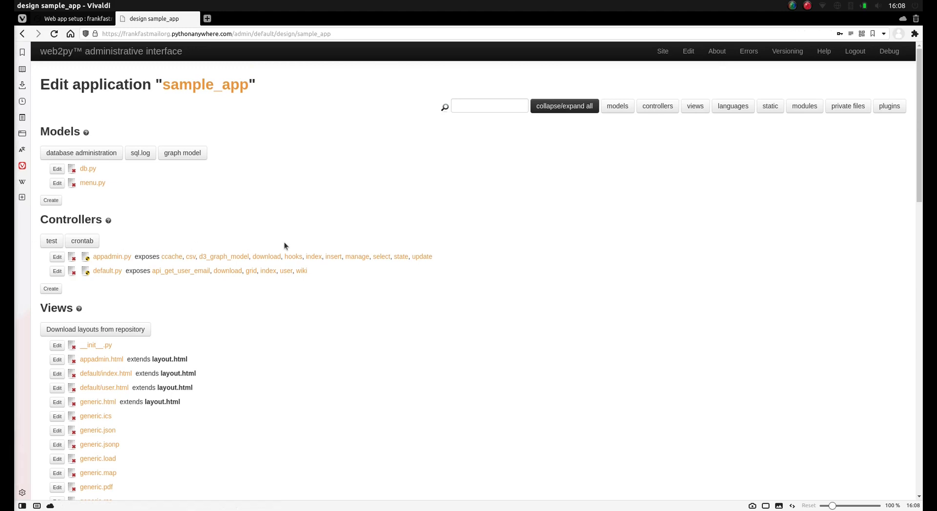
{"action": "mouse_move", "coordinate": [108, 220]}
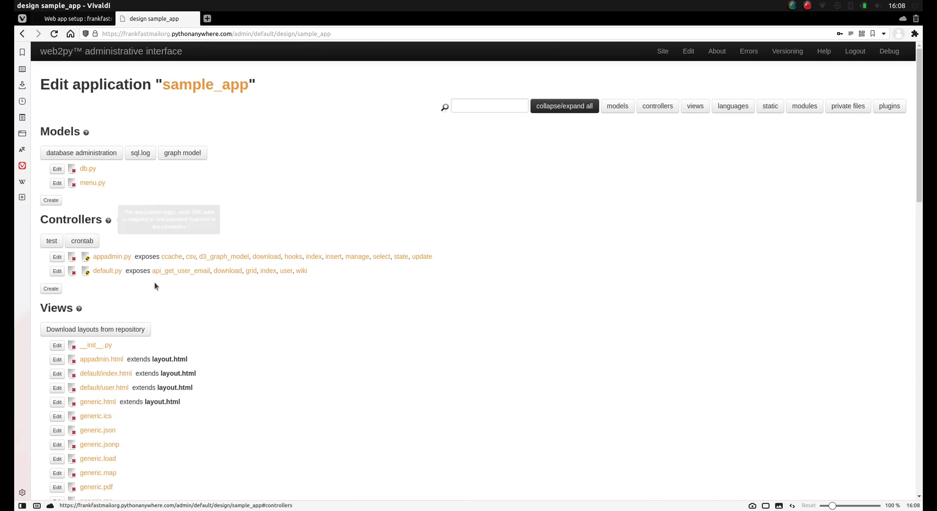
{"action": "mouse_move", "coordinate": [198, 371]}
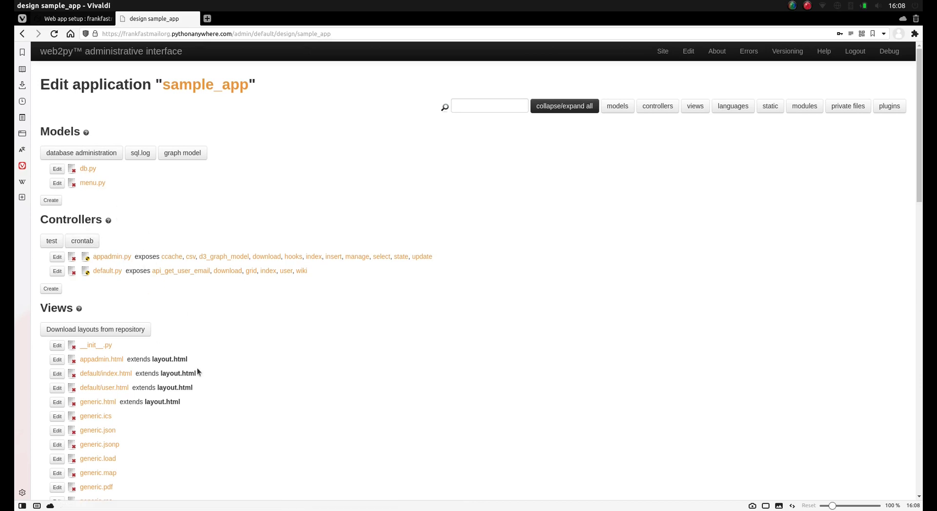
- Peek at sample_app's default/index.html view source from the design page
{"action": "scroll", "scroll_direction": "down", "scroll_amount": 3}
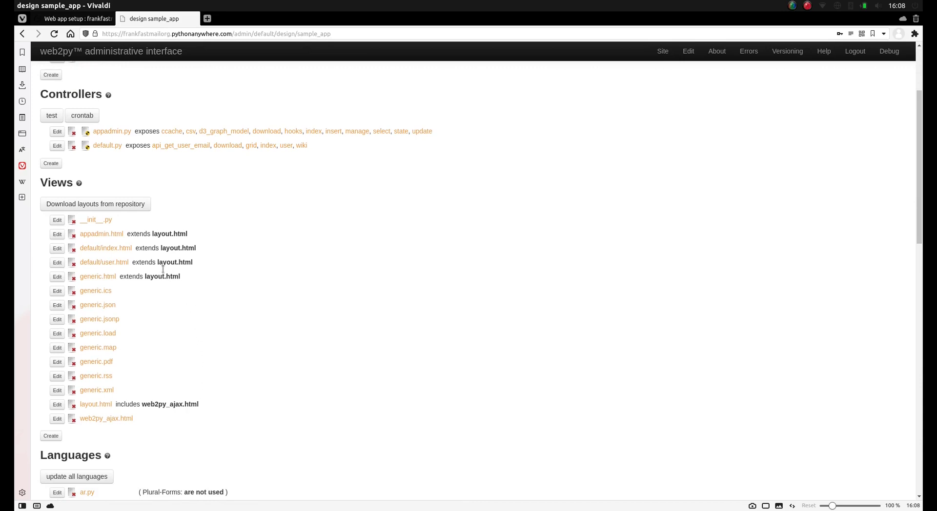
{"action": "left_click", "coordinate": [105, 248]}
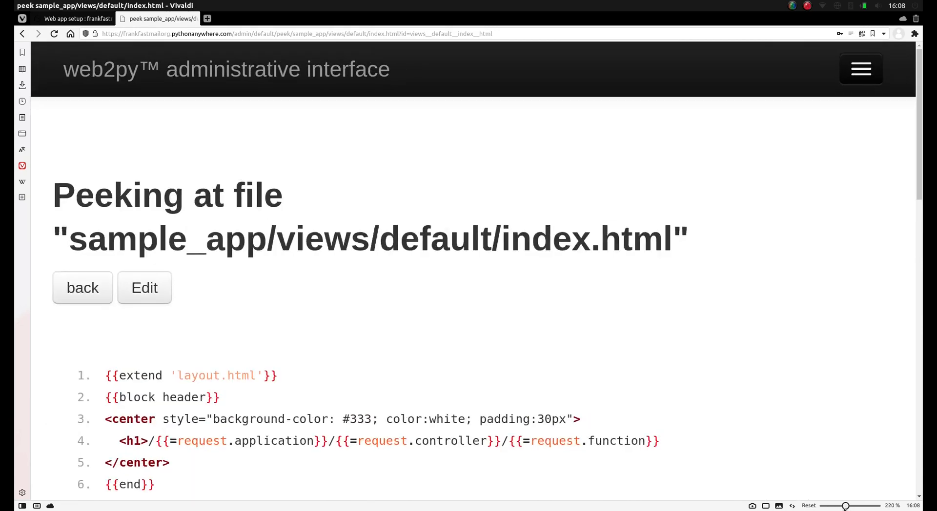
- Review the peeked index.html code and open it in the editor
{"action": "scroll", "scroll_direction": "down", "scroll_amount": 3}
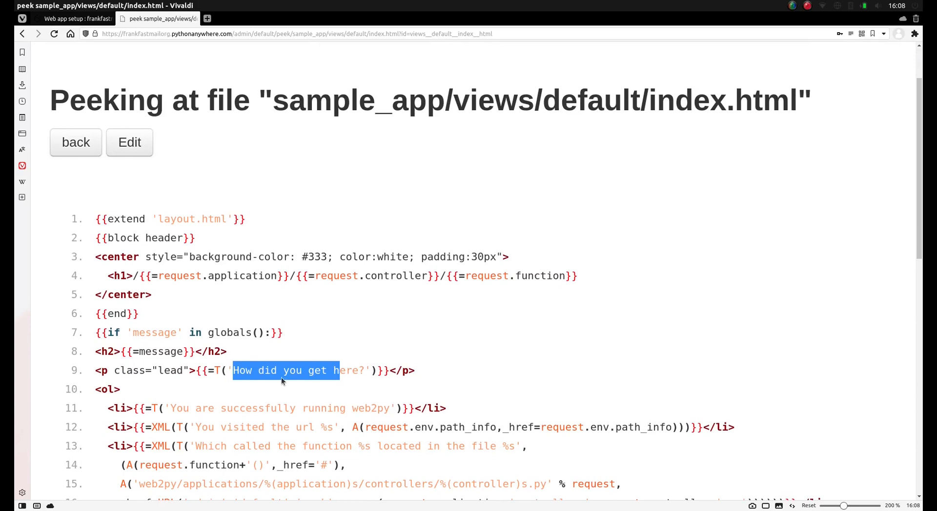
{"action": "left_click", "coordinate": [352, 371]}
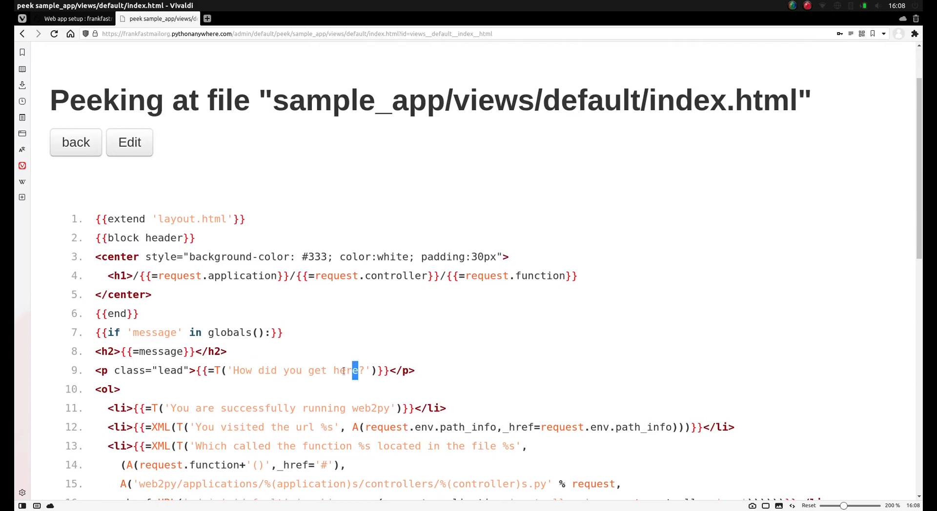
{"action": "left_click", "coordinate": [128, 143]}
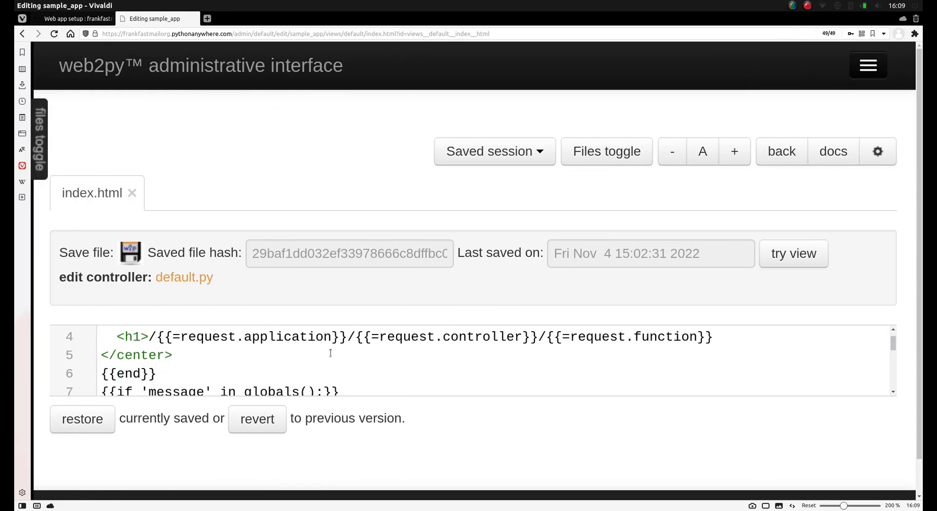
- Replace the lead paragraph on line 9 with 'My Web2py app'
{"action": "scroll", "scroll_direction": "down", "scroll_amount": 3}
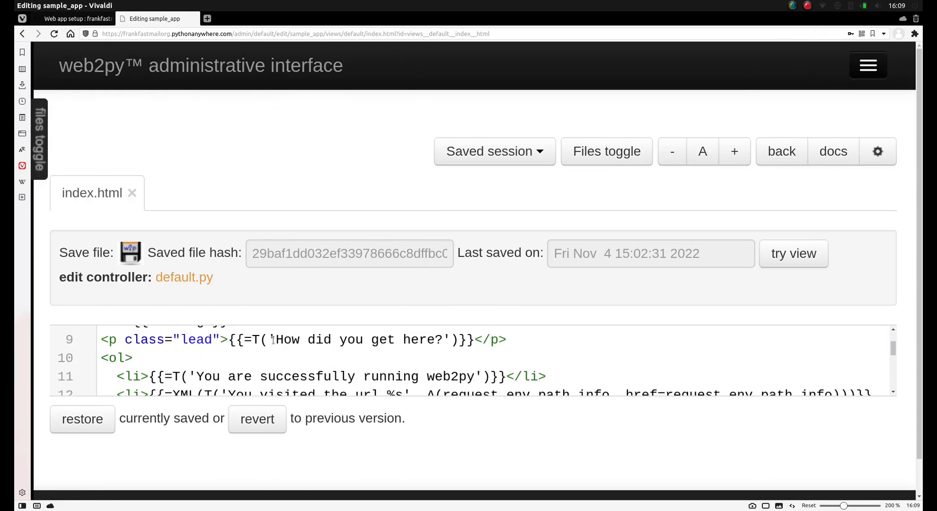
{"action": "double_click", "coordinate": [357, 340]}
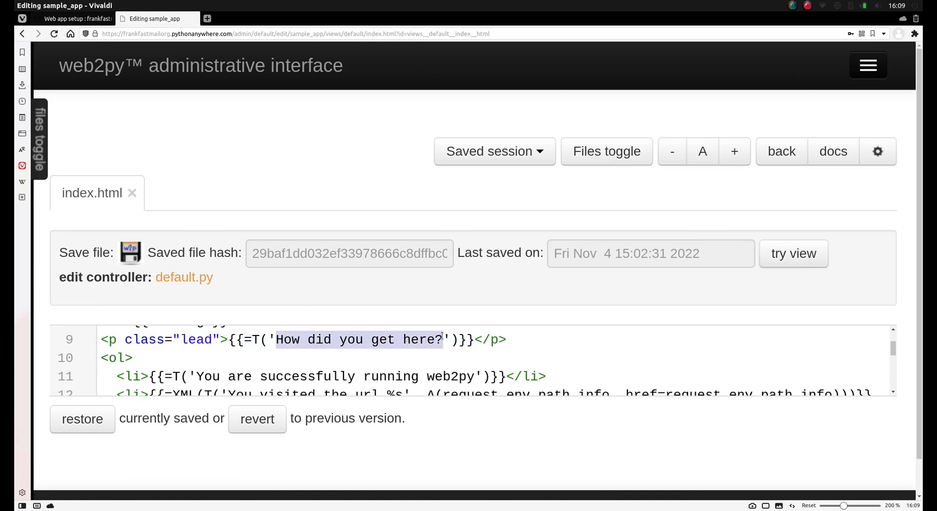
{"action": "type", "text": "My"}
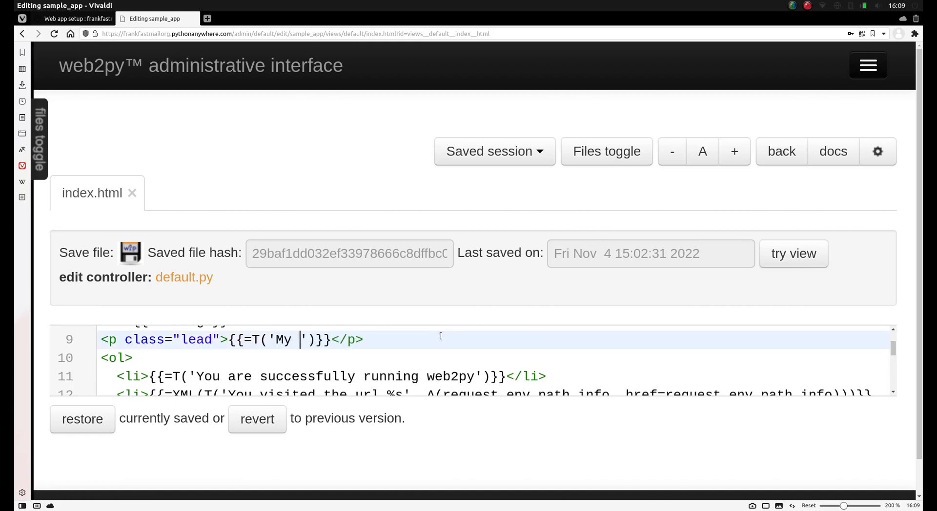
{"action": "type", "text": "Web2py app"}
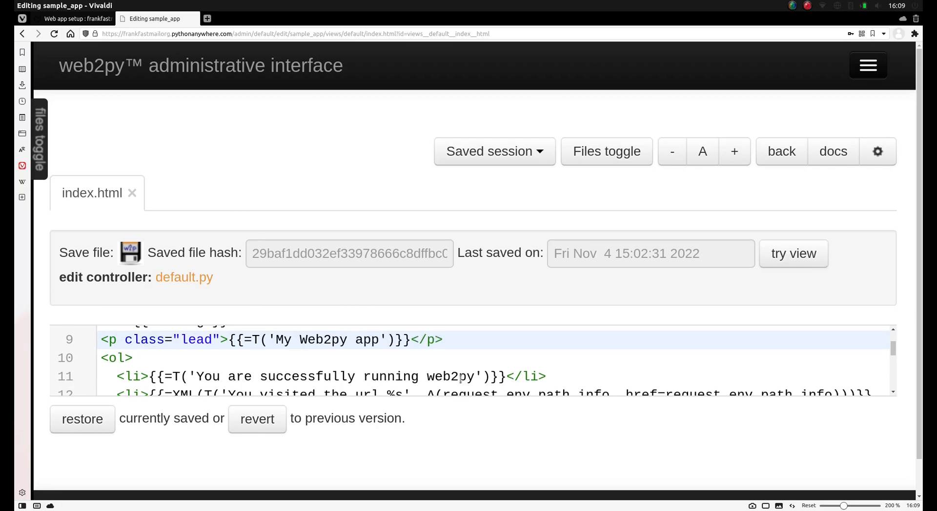
- Reword the first list item to 'You are the best! You are running web2py'
{"action": "left_click", "coordinate": [197, 377]}
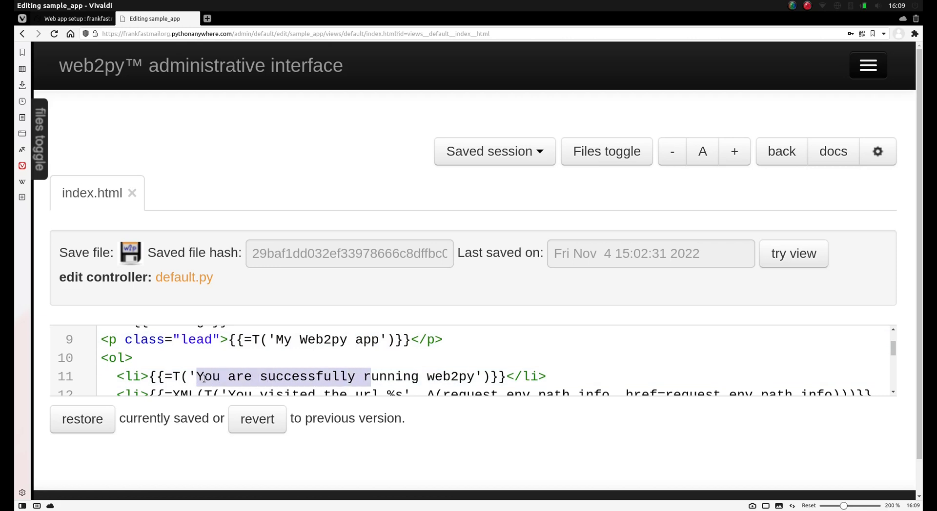
{"action": "type", "text": "the best"}
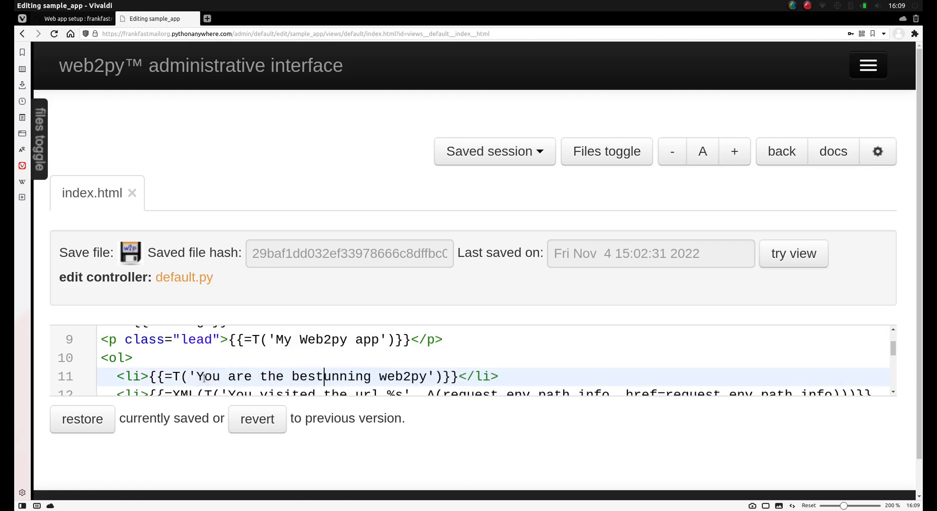
{"action": "type", "text": "! You are r"}
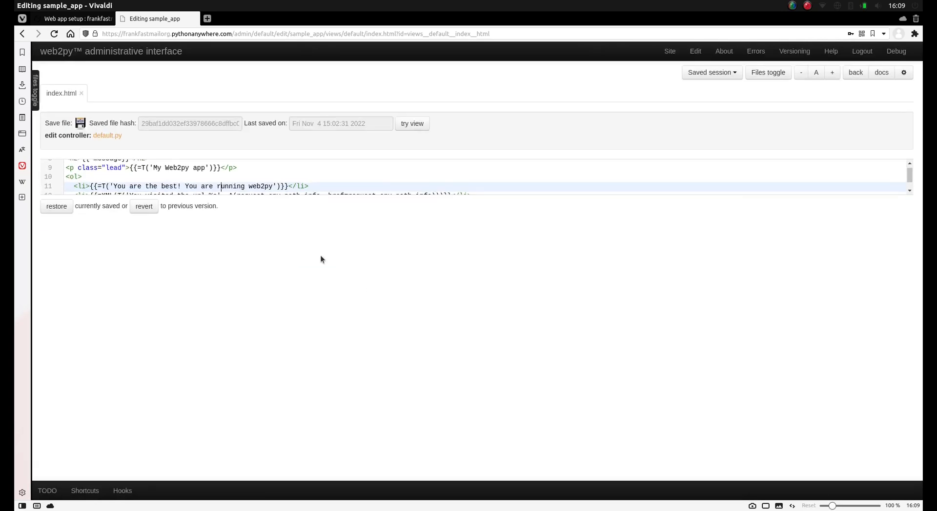
- Save the edited view and return to the installed applications list
{"action": "left_click", "coordinate": [81, 123]}
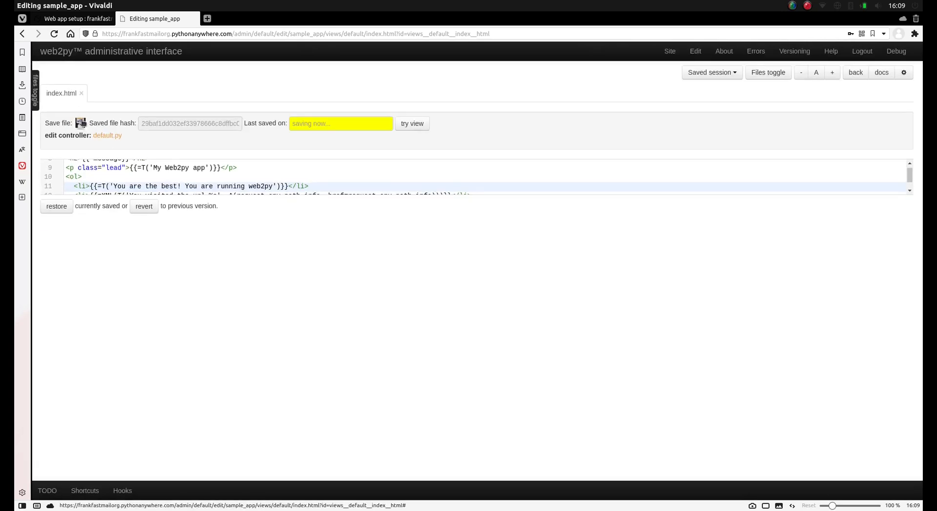
{"action": "left_click", "coordinate": [81, 123]}
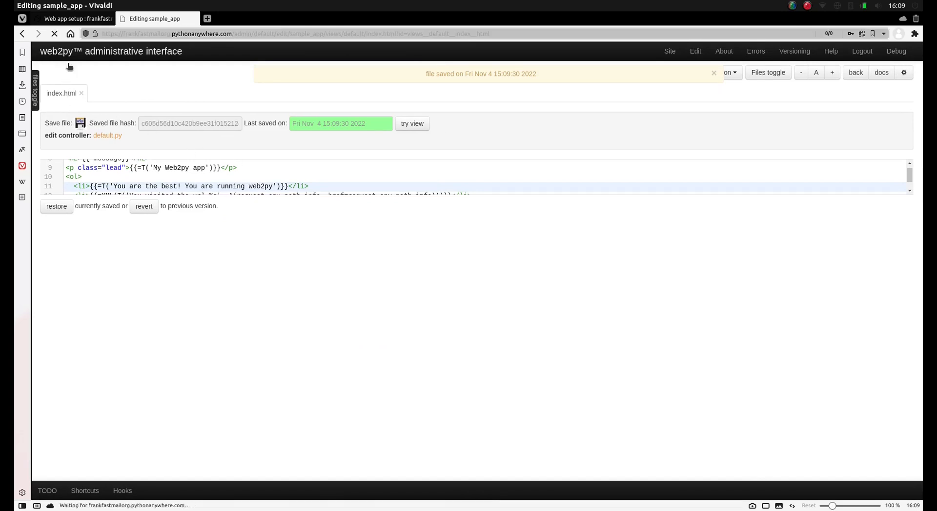
{"action": "left_click", "coordinate": [669, 50]}
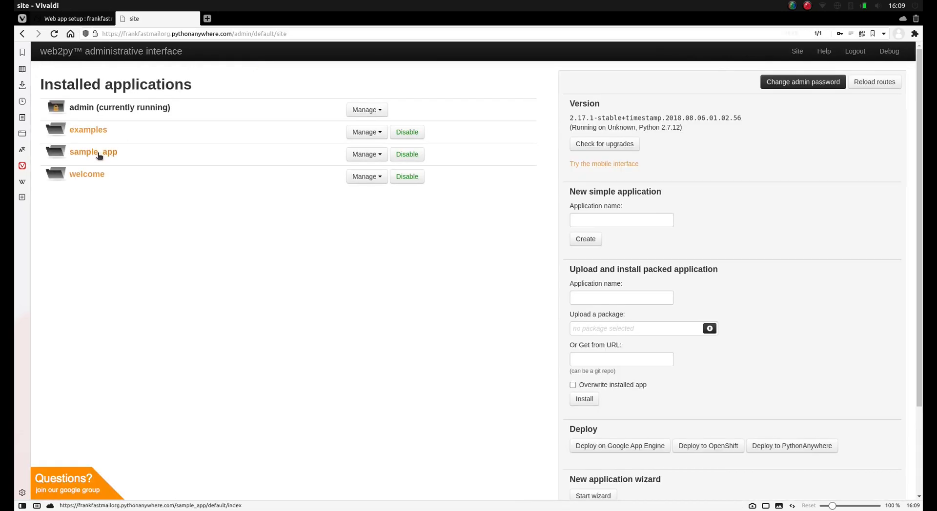
- Launch sample_app to see the 'My Web2py app' text, then return to the admin site
{"action": "left_click", "coordinate": [94, 151]}
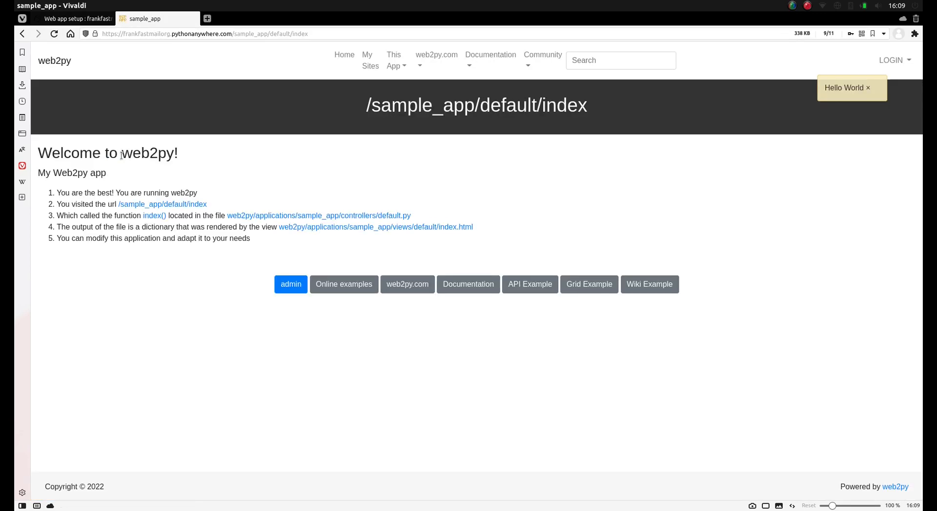
{"action": "mouse_move", "coordinate": [155, 187]}
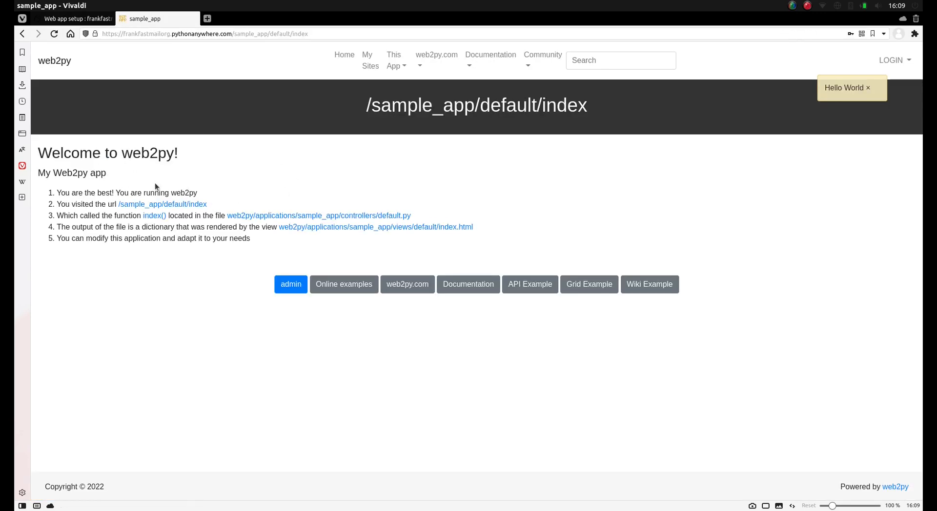
{"action": "double_click", "coordinate": [105, 193]}
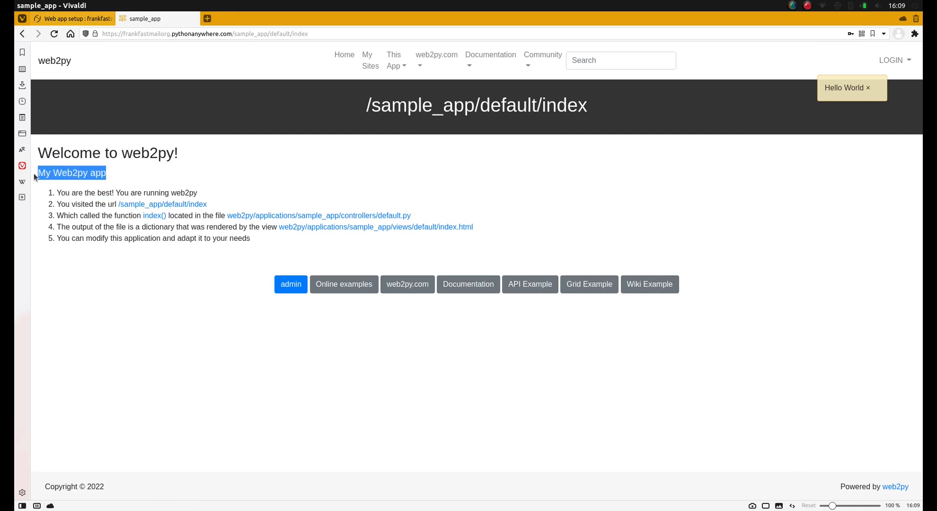
{"action": "left_click", "coordinate": [291, 284]}
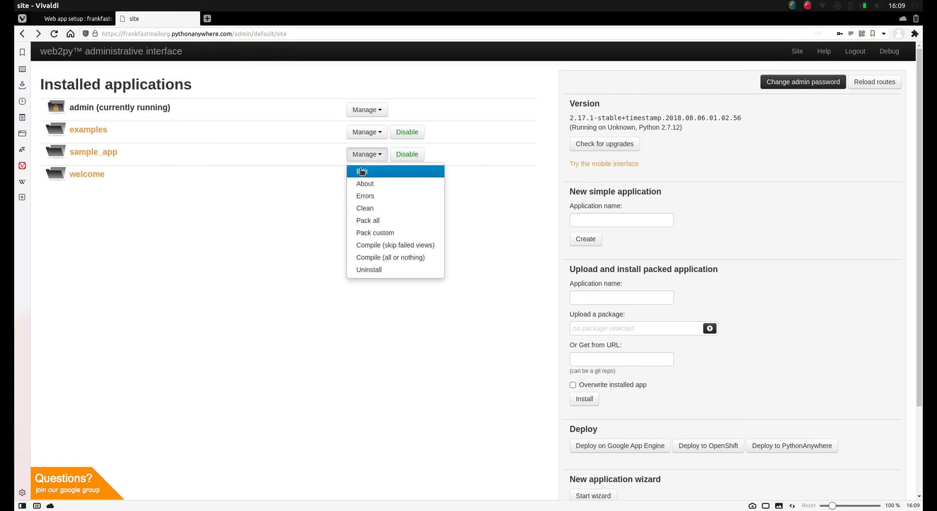
- Open sample_app's design page, peek at default/index.html again, and go back to design
{"action": "left_click", "coordinate": [361, 171]}
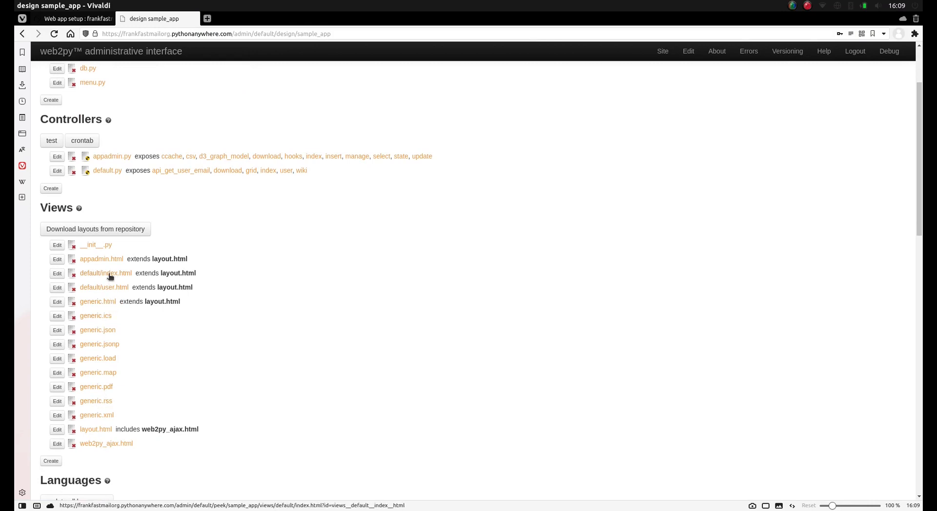
{"action": "left_click", "coordinate": [105, 273]}
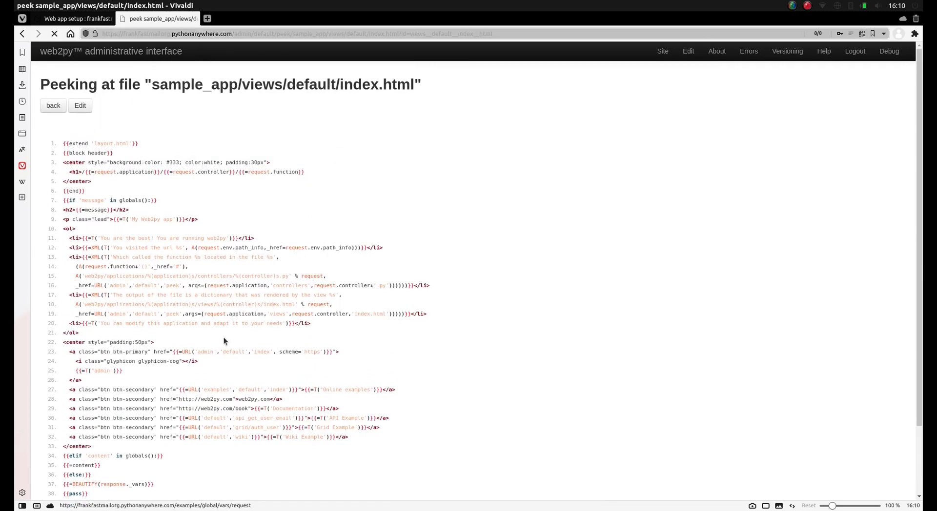
{"action": "left_click", "coordinate": [52, 105]}
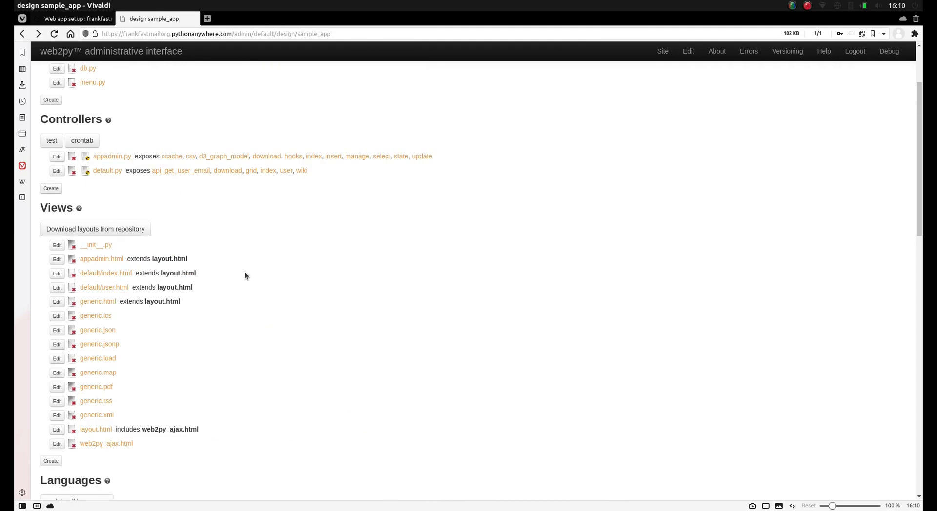
- Browse the design page sections, dismiss the 'Save password?' popup, and return to Controllers
{"action": "scroll", "scroll_direction": "down", "scroll_amount": 3}
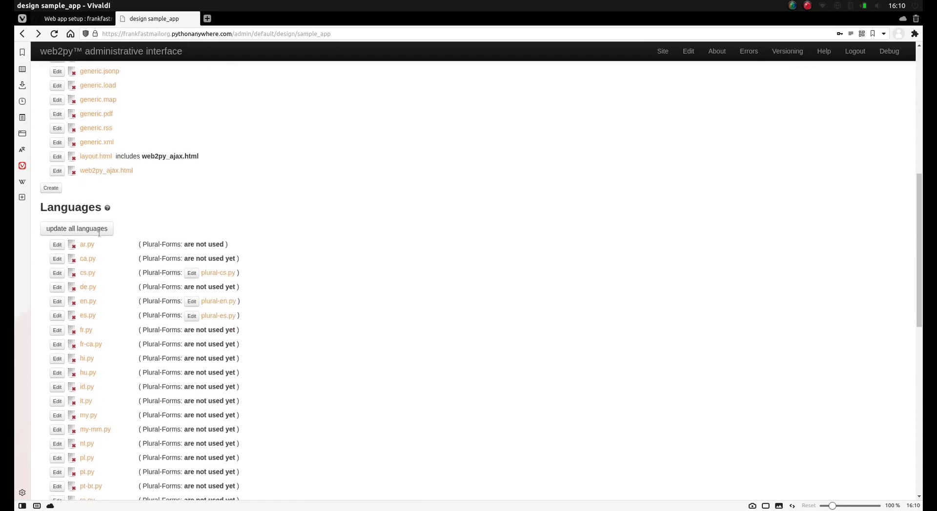
{"action": "scroll", "scroll_direction": "down", "scroll_amount": 3}
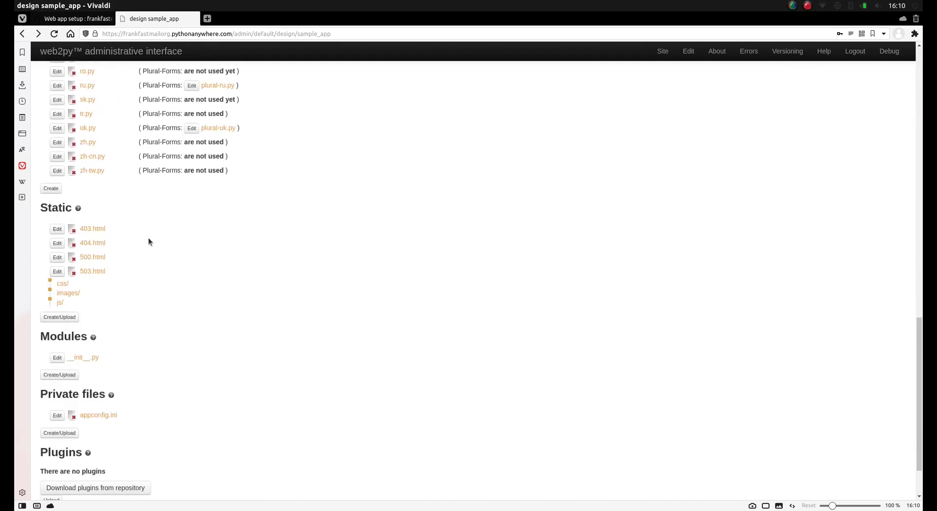
{"action": "mouse_move", "coordinate": [70, 296]}
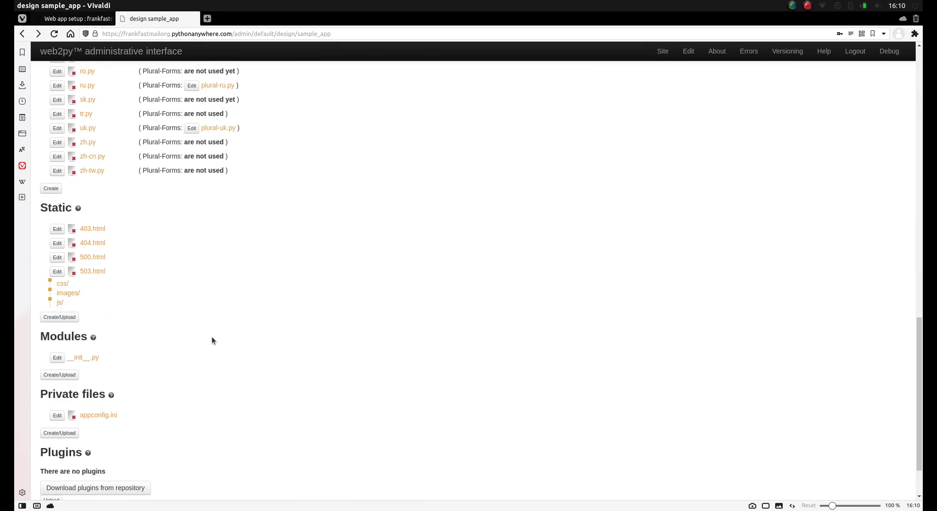
{"action": "scroll", "scroll_direction": "up", "scroll_amount": 3}
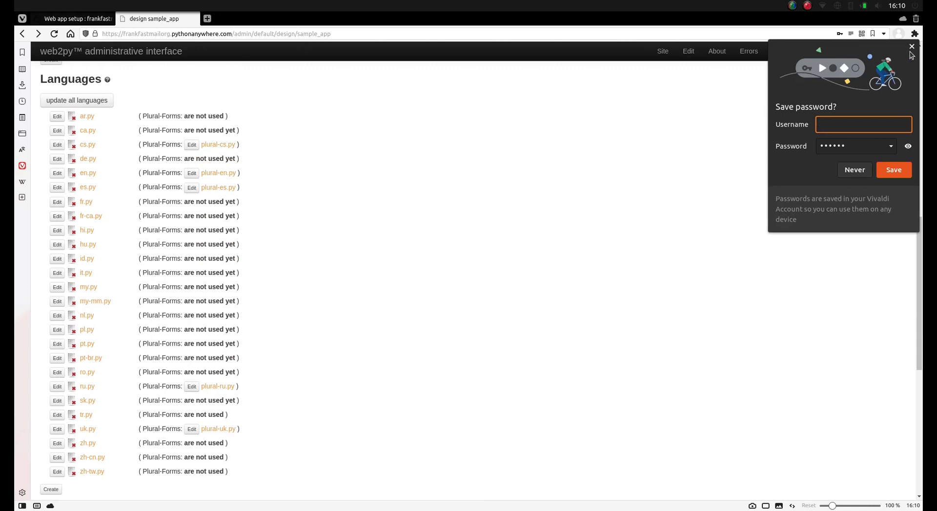
{"action": "left_click", "coordinate": [911, 47]}
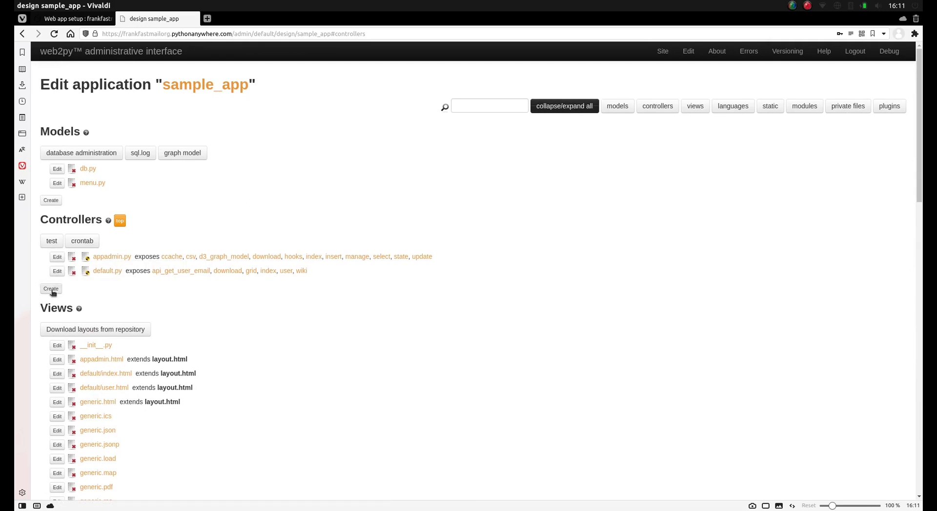
{"action": "mouse_move", "coordinate": [62, 233]}
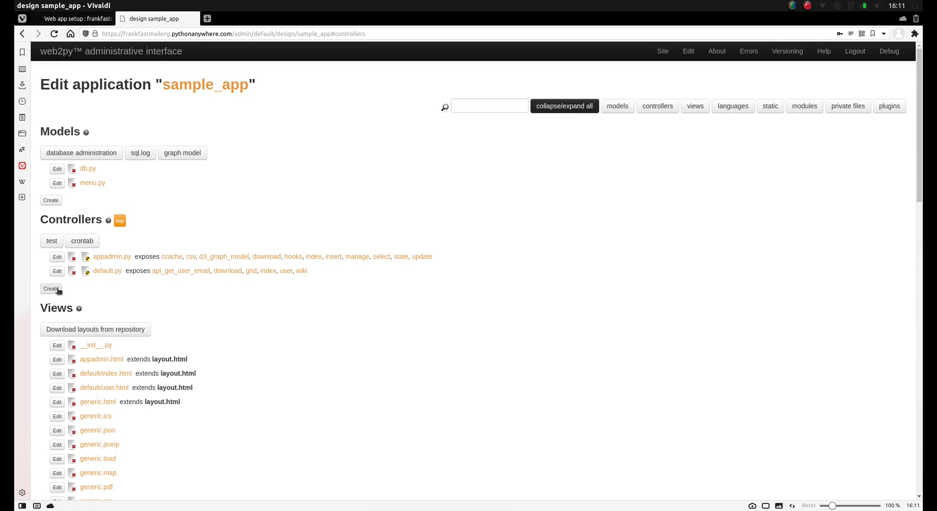
- Create a new controller named hello under Controllers in the sample_app design page
{"action": "left_click", "coordinate": [51, 289]}
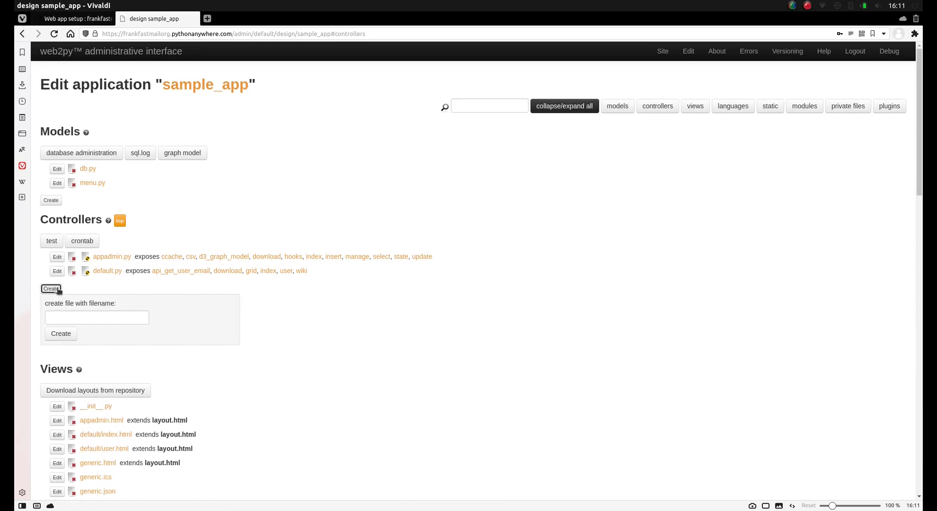
{"action": "left_click", "coordinate": [97, 317]}
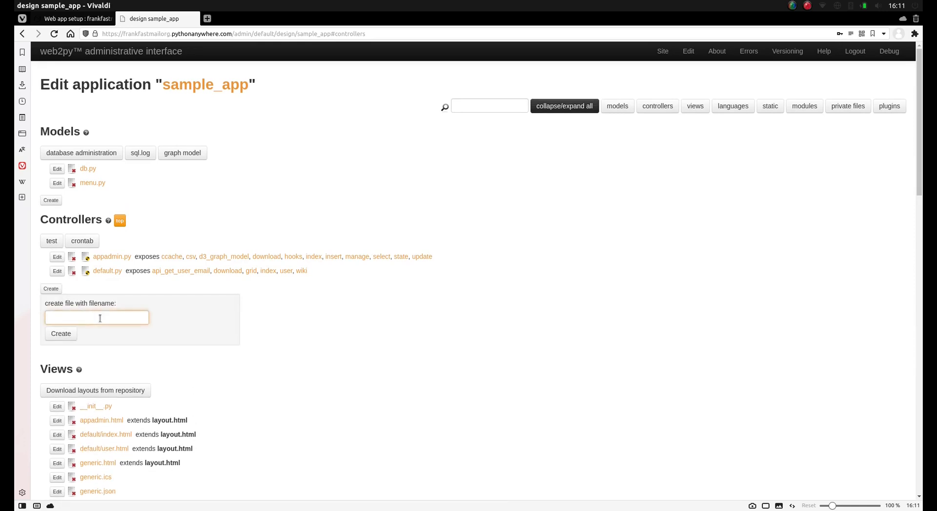
{"action": "type", "text": "hello"}
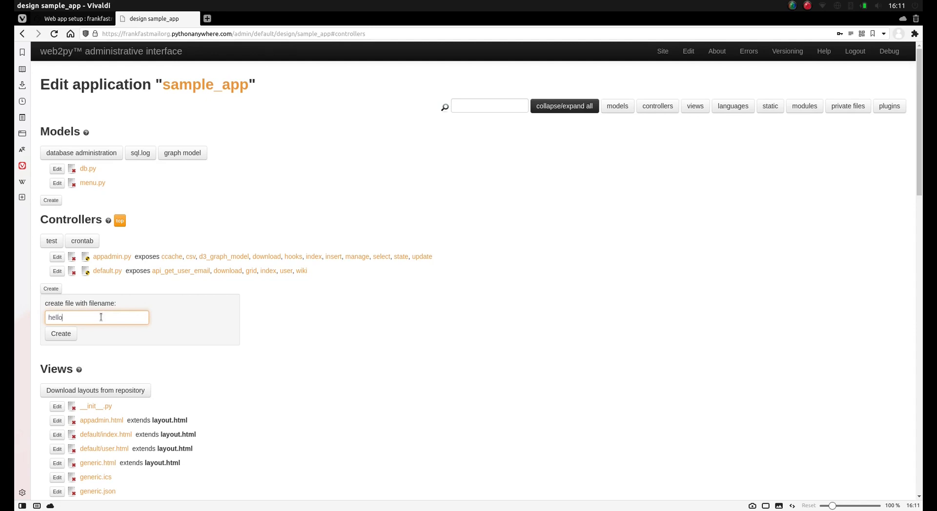
{"action": "left_click", "coordinate": [61, 334]}
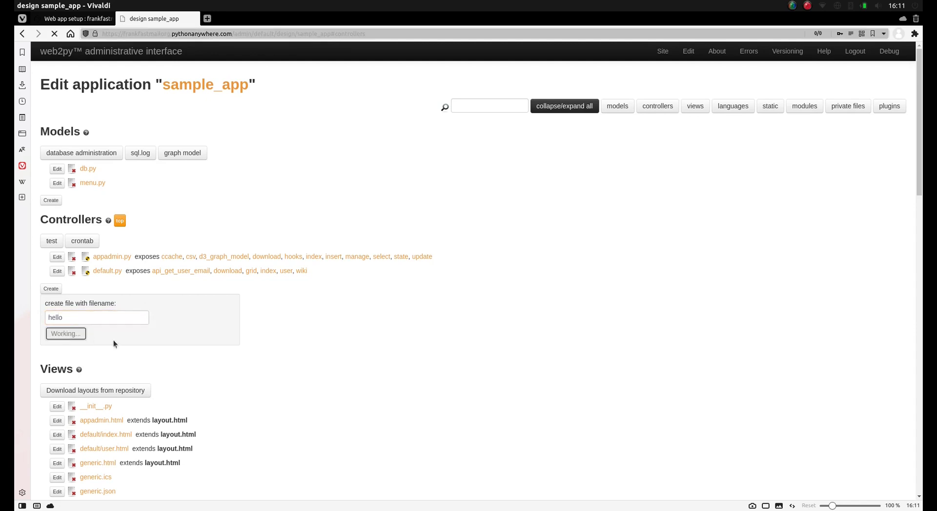
{"action": "left_click", "coordinate": [65, 333]}
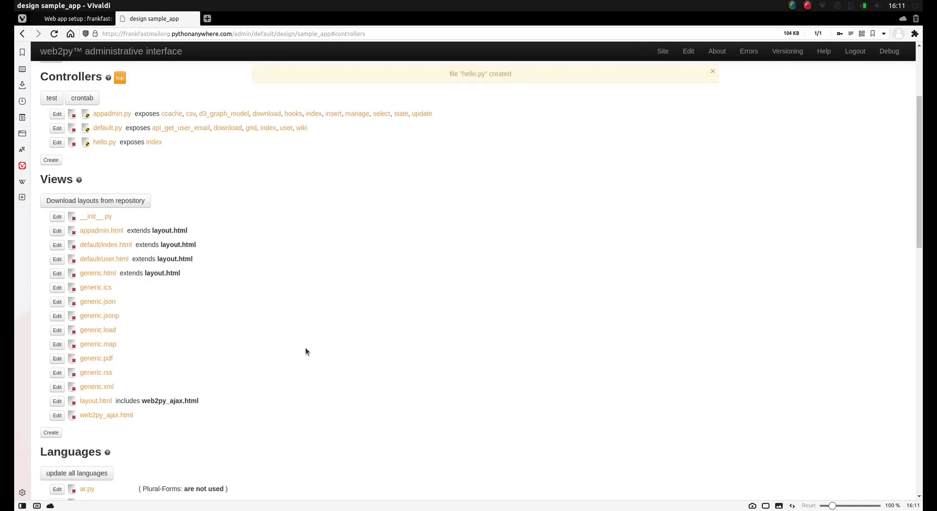
{"action": "mouse_move", "coordinate": [105, 143]}
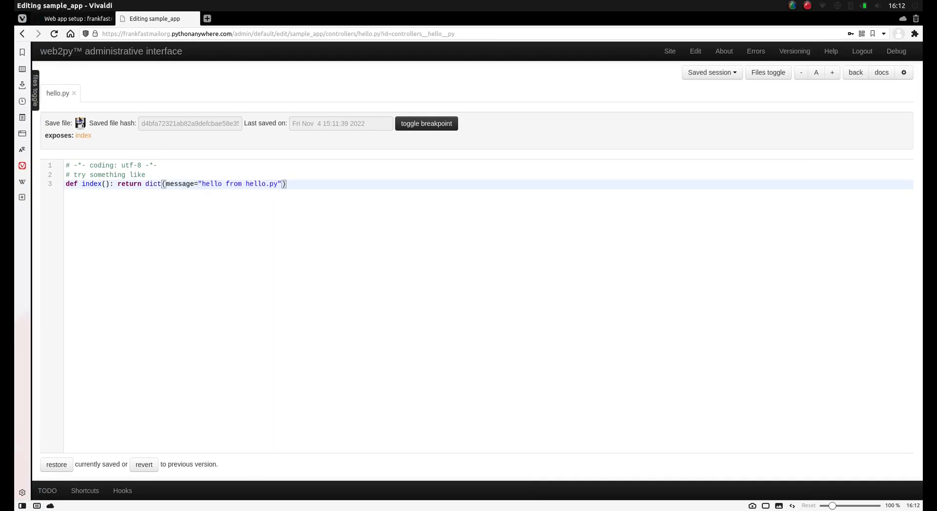
- Save hello.py returning dict(message="hello from hello.py") and return to the design page
{"action": "left_click", "coordinate": [80, 123]}
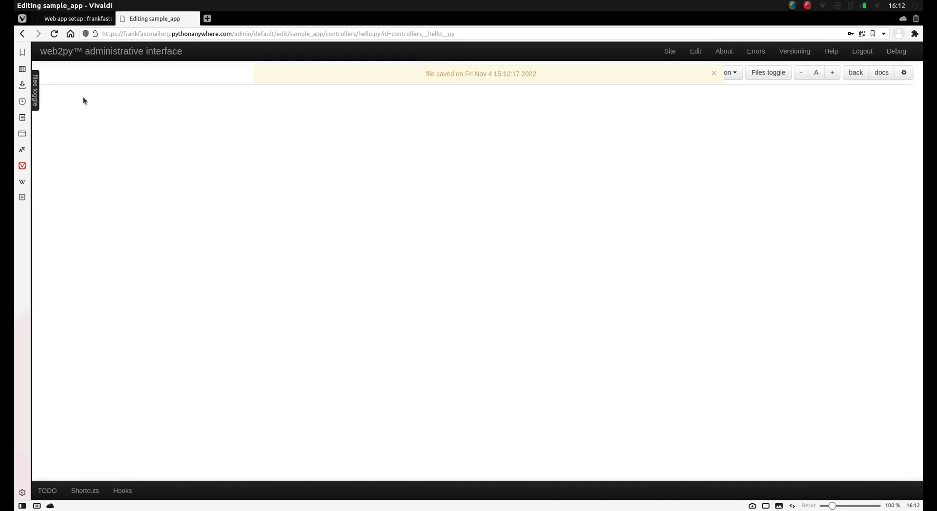
{"action": "mouse_move", "coordinate": [715, 73]}
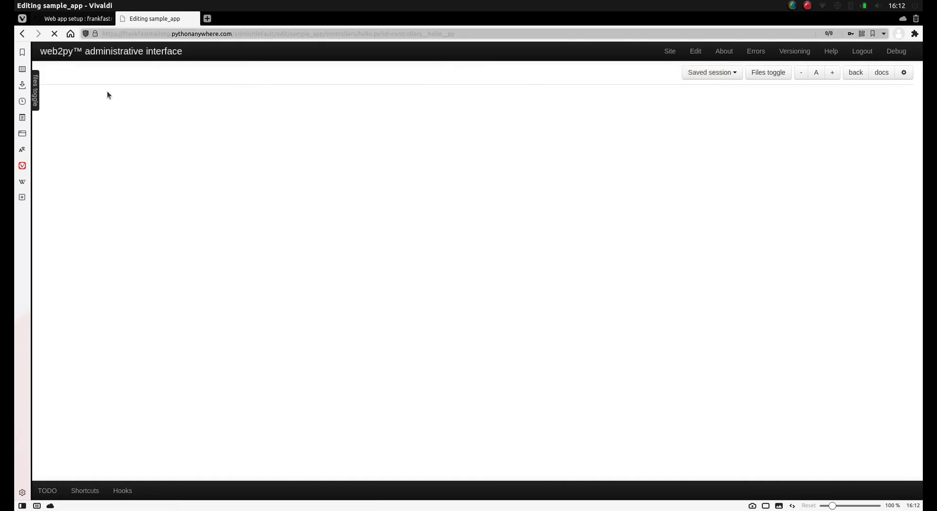
{"action": "left_click", "coordinate": [669, 50]}
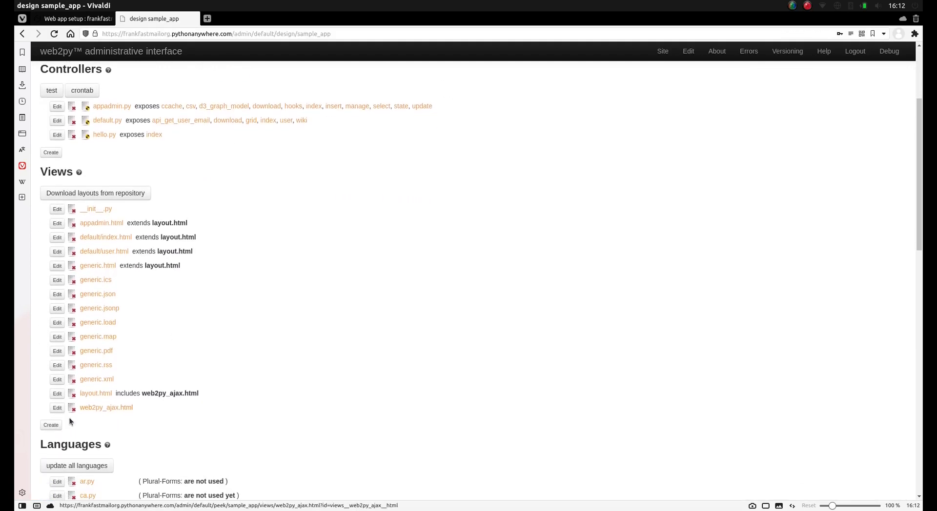
- Create a new view named hello/index.html under Views in sample_app
{"action": "left_click", "coordinate": [50, 425]}
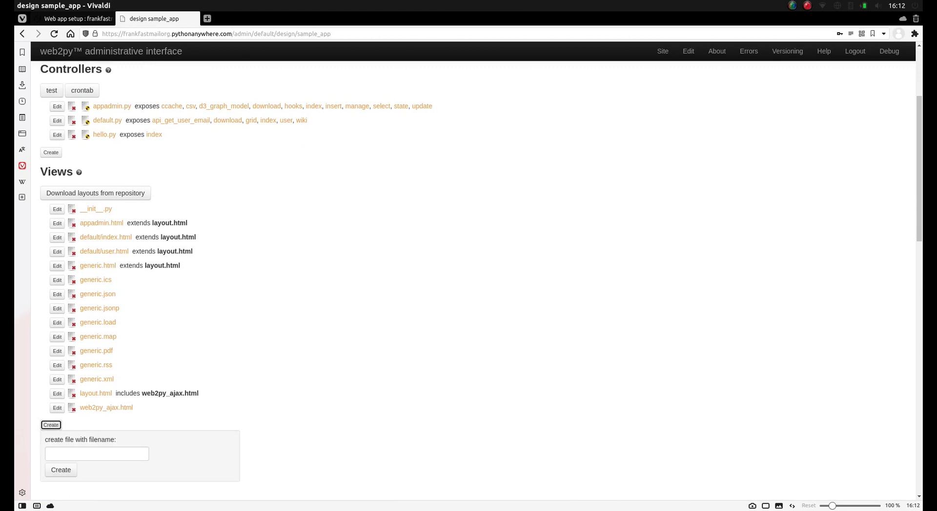
{"action": "mouse_move", "coordinate": [328, 442]}
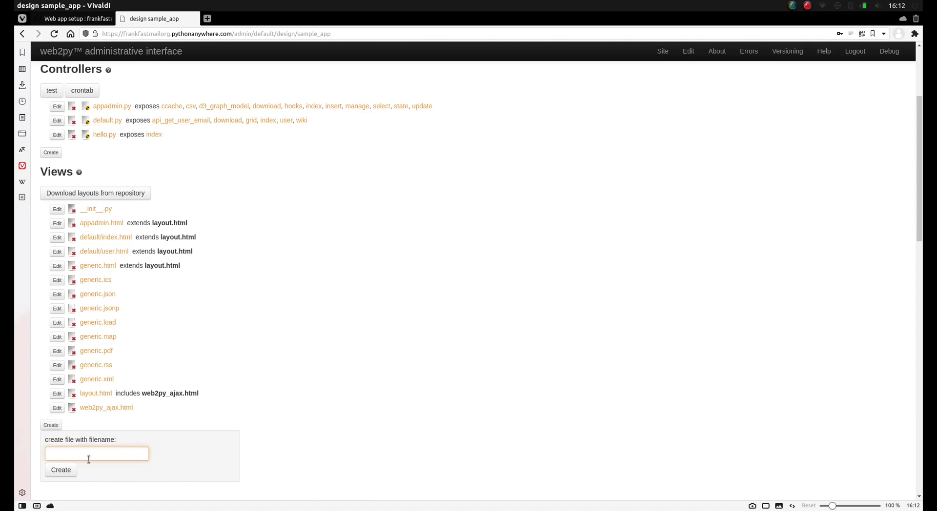
{"action": "type", "text": "hello/ind"}
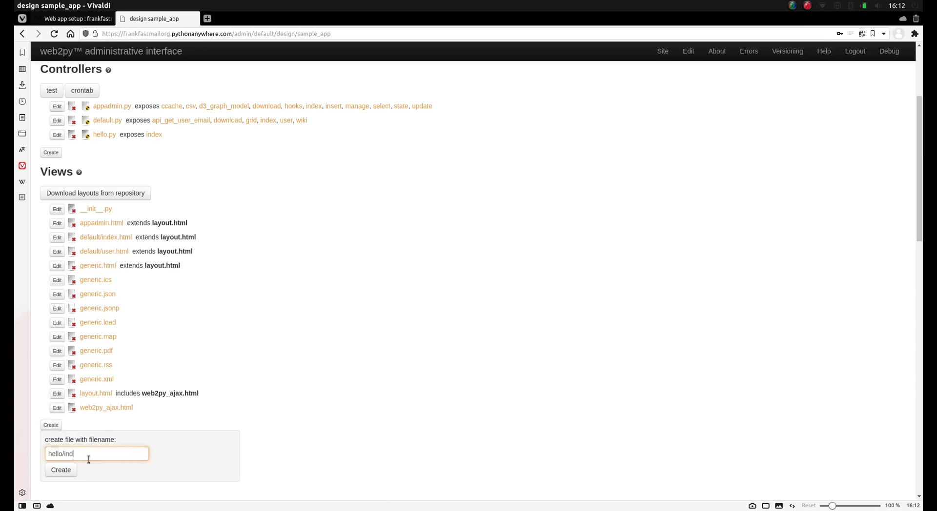
{"action": "type", "text": "ex.html"}
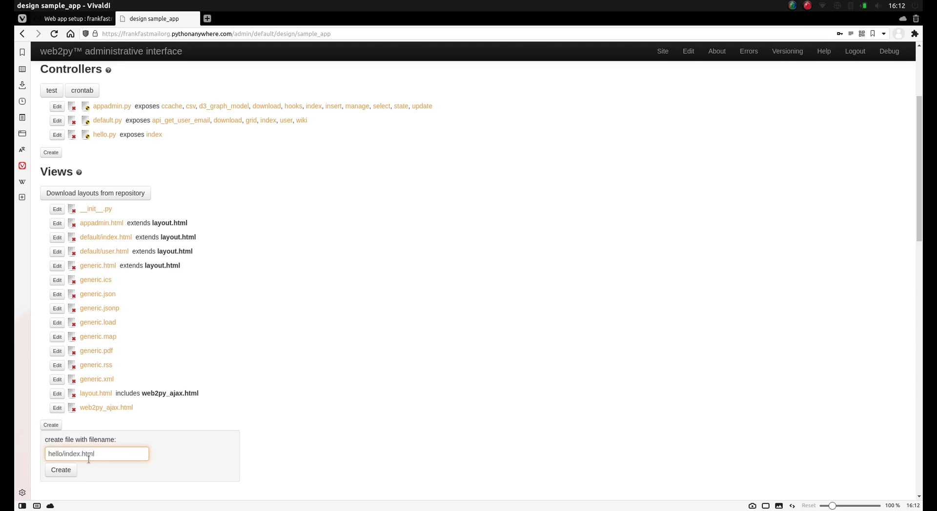
{"action": "left_click", "coordinate": [60, 470]}
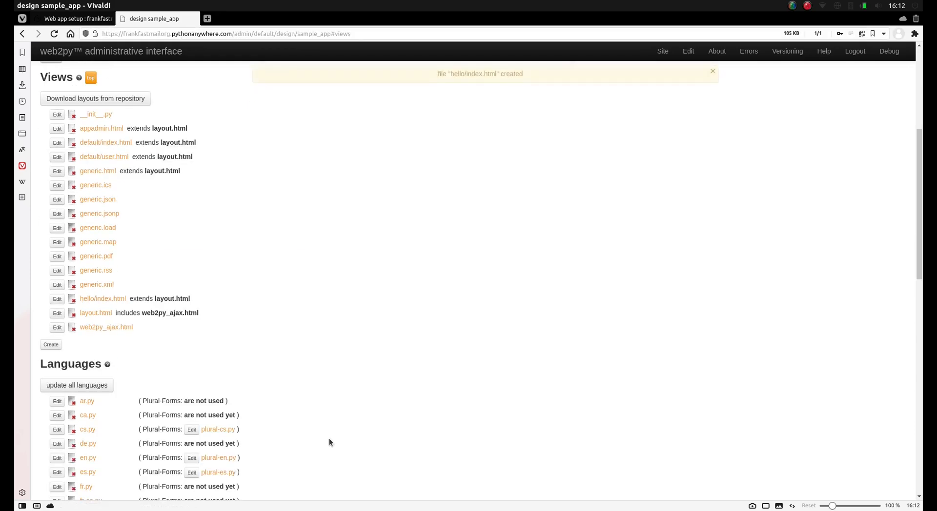
{"action": "mouse_move", "coordinate": [300, 369]}
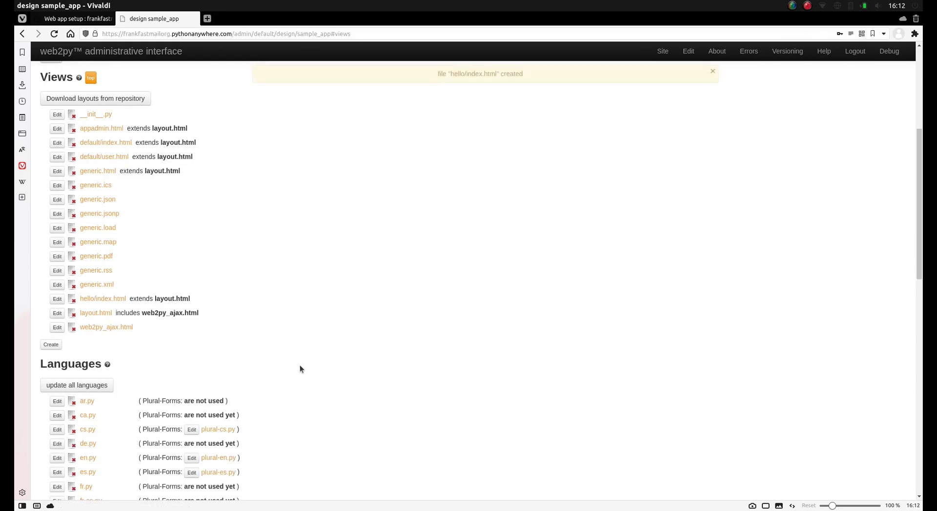
{"action": "mouse_move", "coordinate": [102, 298]}
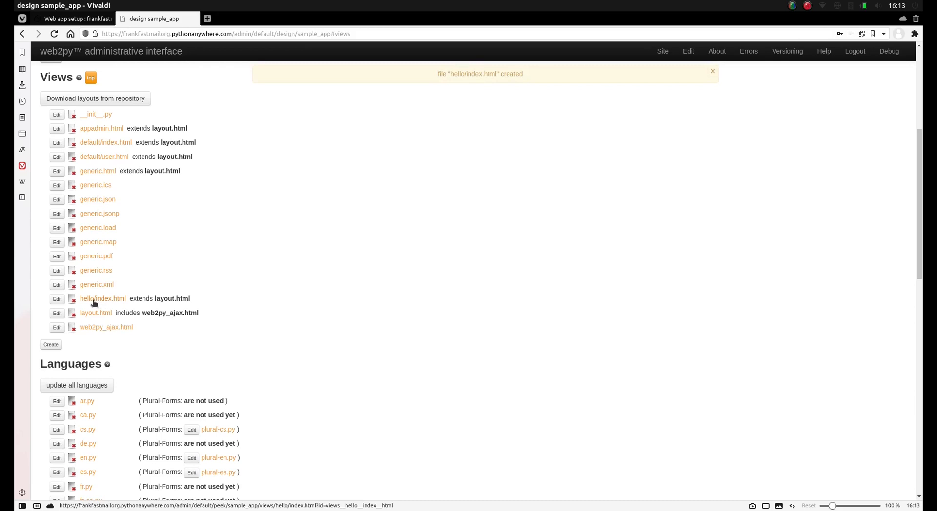
- Peek at hello/index.html, view it in the editor, then return to the installed applications list
{"action": "left_click", "coordinate": [103, 299]}
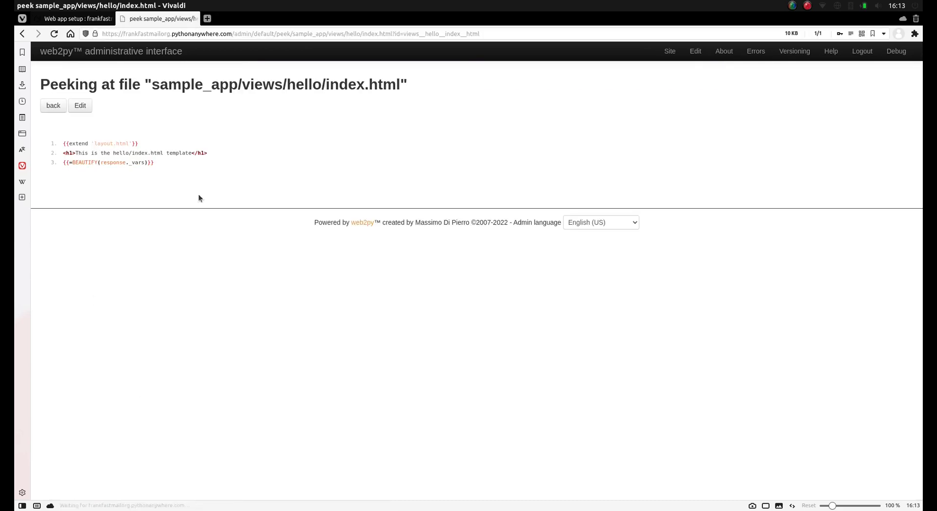
{"action": "left_click", "coordinate": [79, 105]}
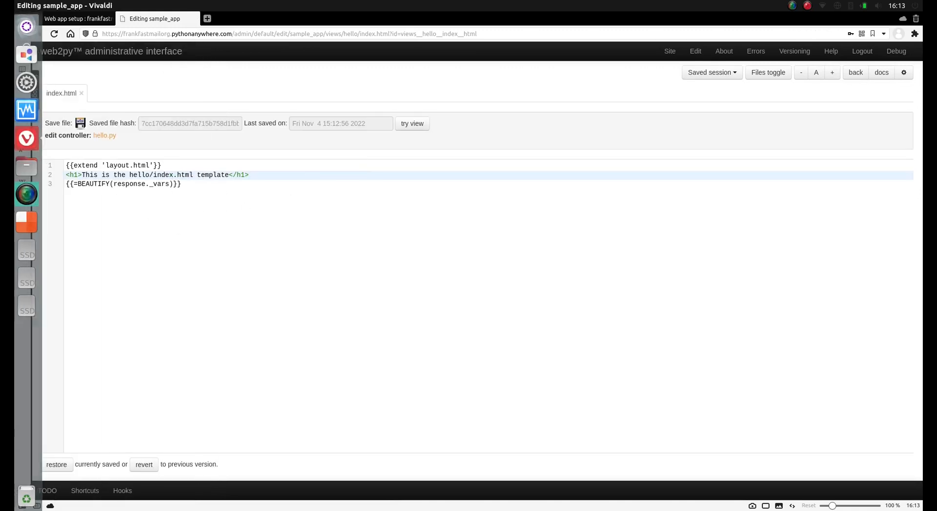
{"action": "left_click", "coordinate": [670, 51]}
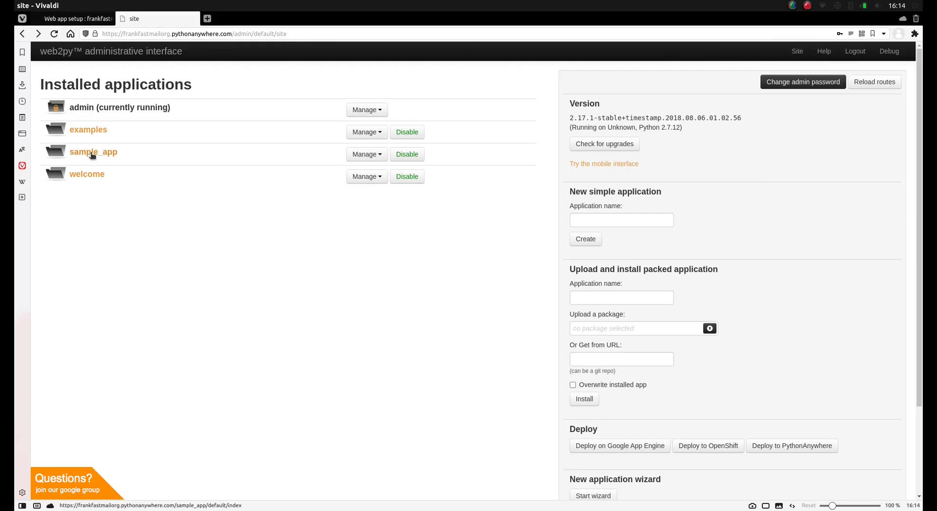
- Visit sample_app/hello/index showing 'hello from hello.py' and highlight the message
{"action": "left_click", "coordinate": [93, 151]}
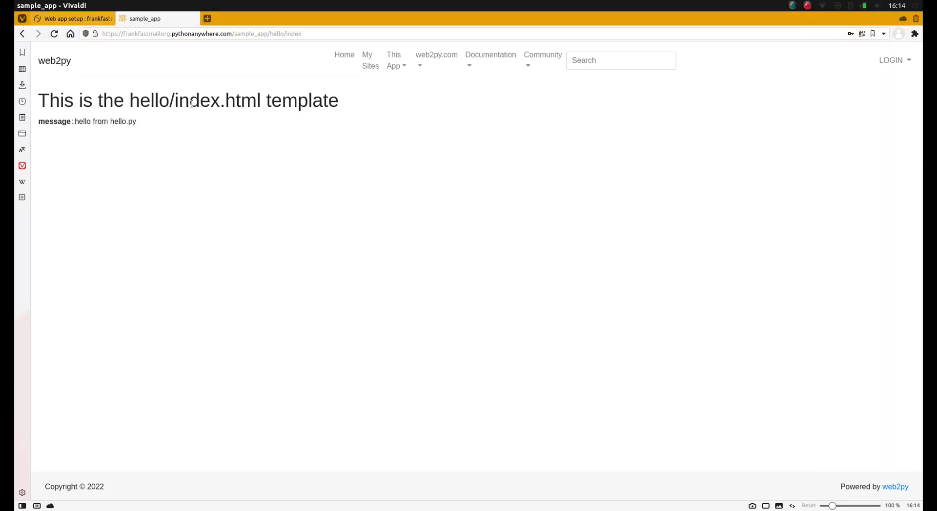
{"action": "mouse_move", "coordinate": [148, 132]}
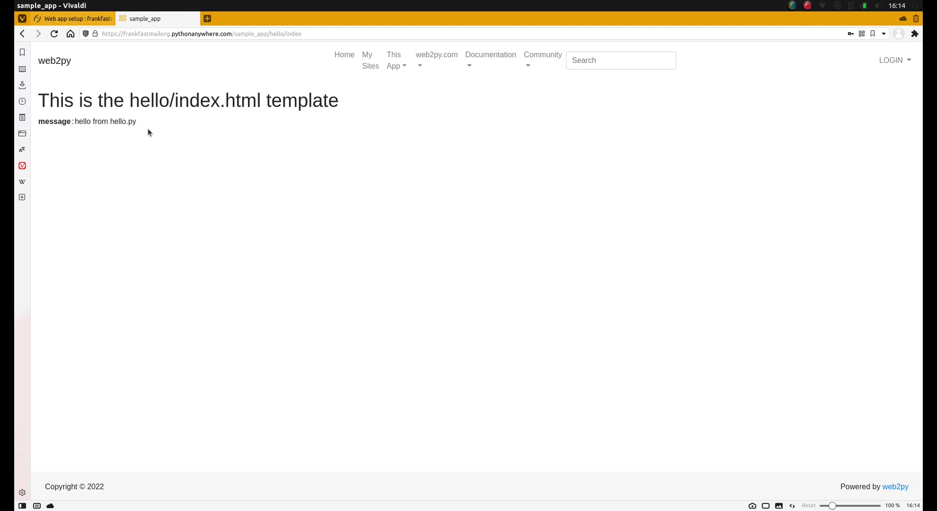
{"action": "double_click", "coordinate": [104, 121]}
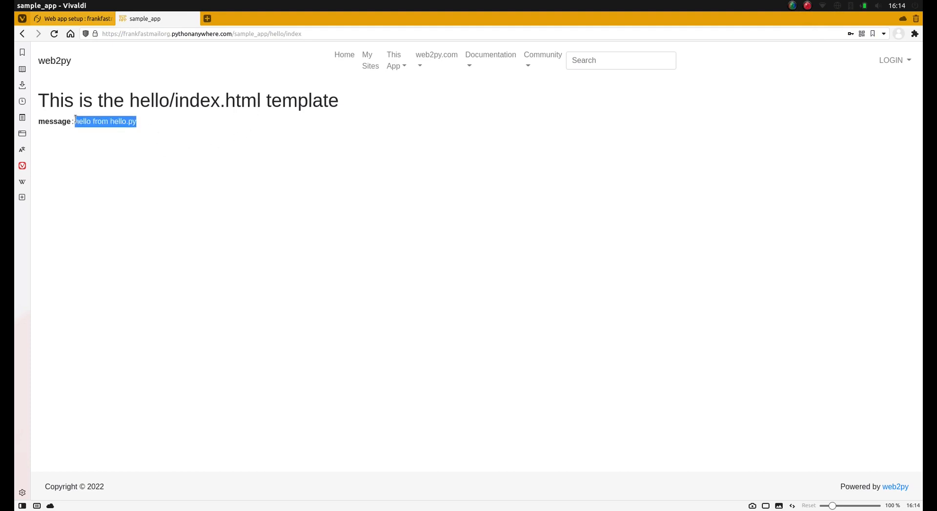